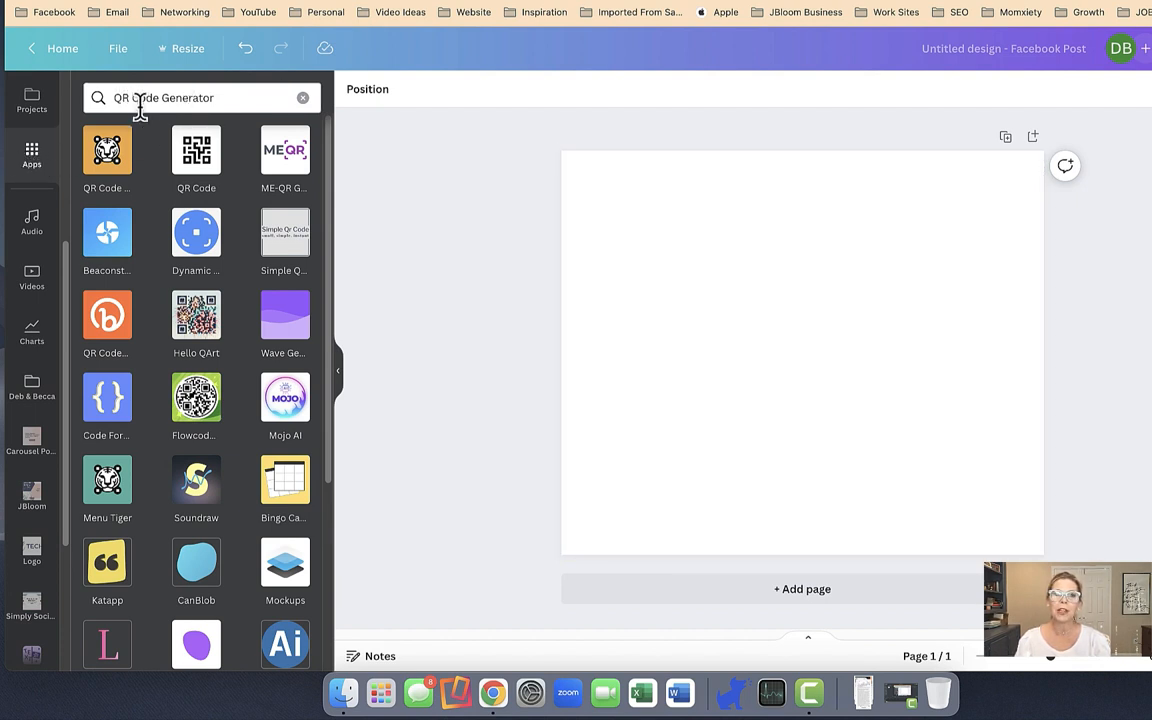
{"action": "mouse_move", "coordinate": [196, 150]}
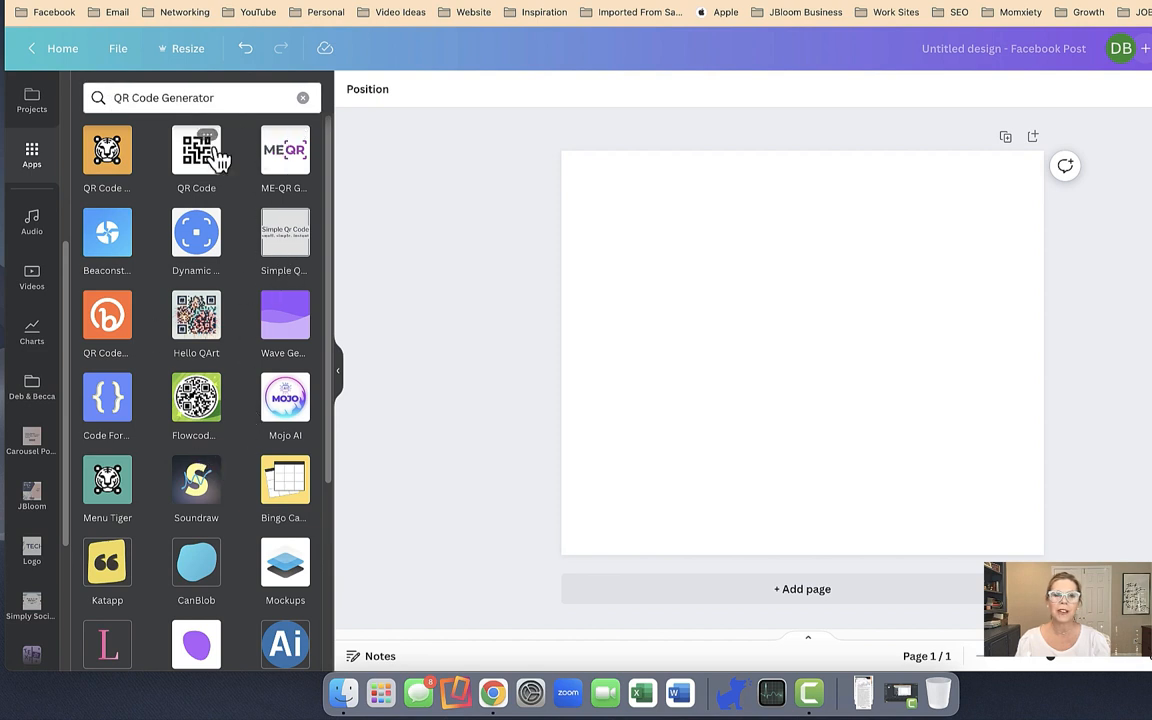
Step: Open the QR Code app from Canva's Apps panel search results
{"action": "left_click", "coordinate": [196, 150]}
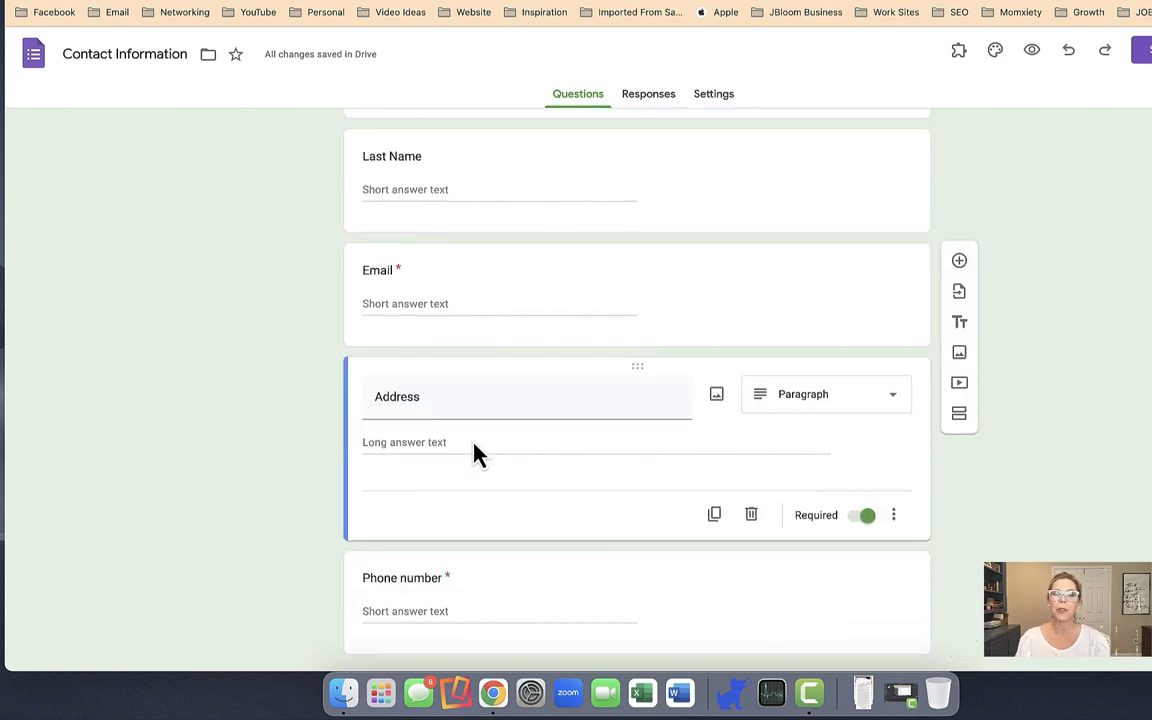
Step: Review the Contact Information form's Presentation settings, then its Responses (0 so far)
{"action": "scroll", "scroll_direction": "down", "scroll_amount": 3}
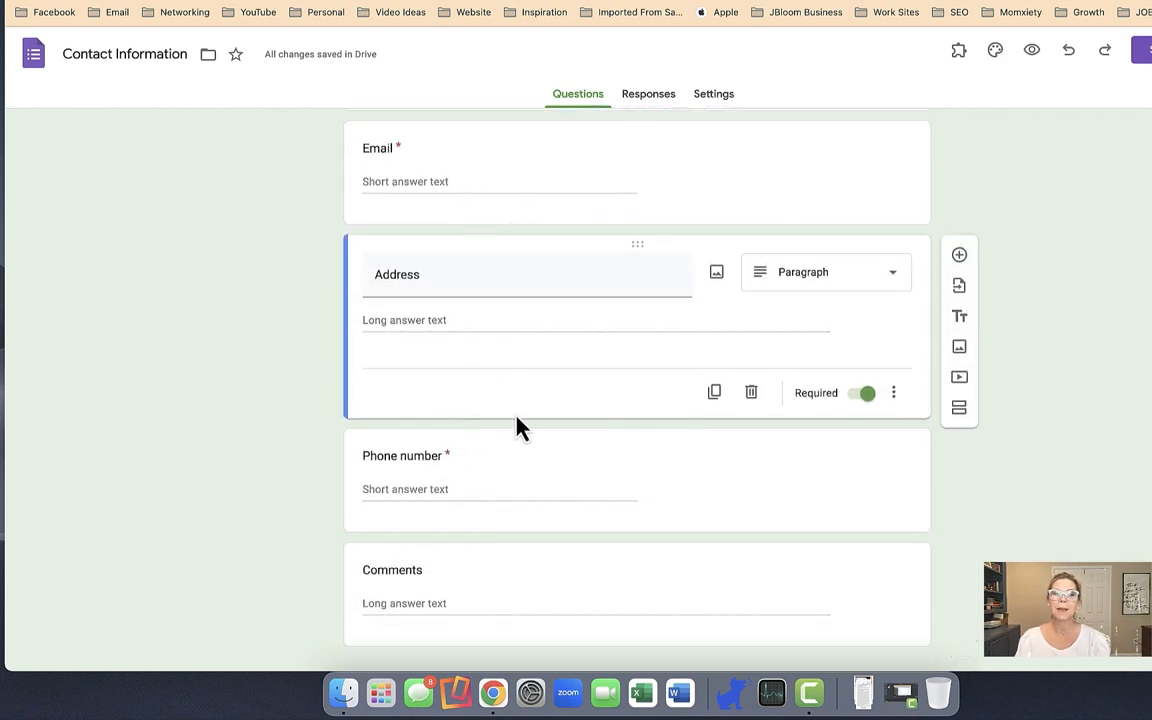
{"action": "scroll", "scroll_direction": "down", "scroll_amount": 3}
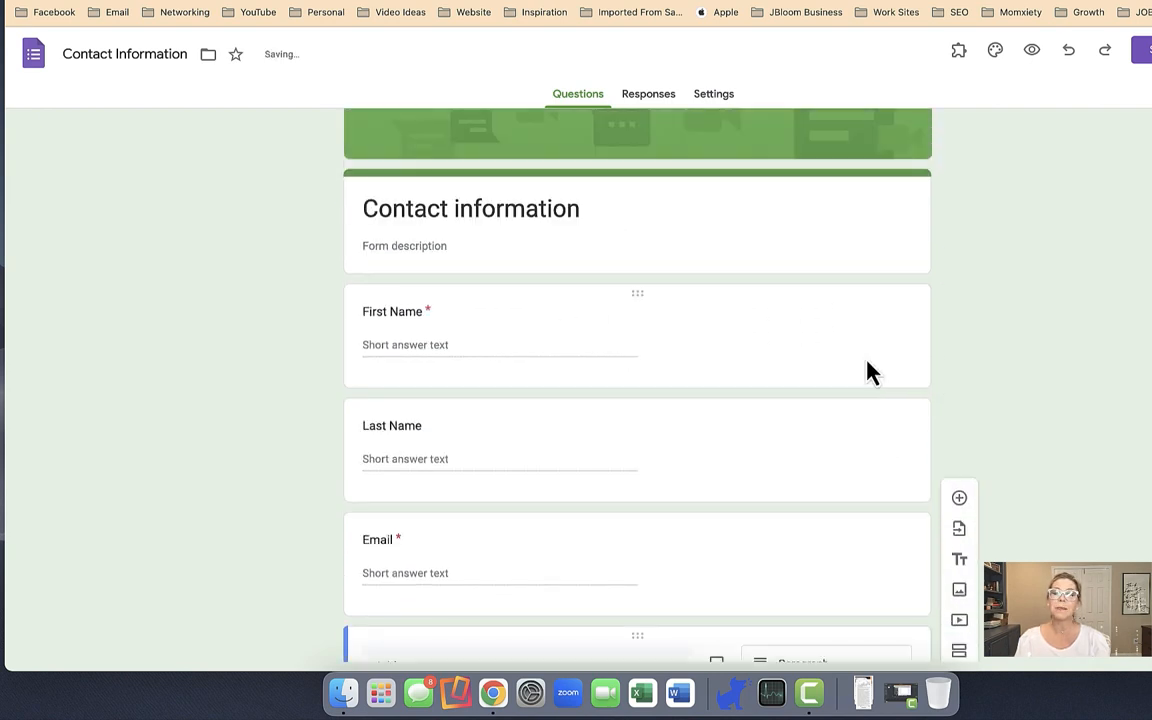
{"action": "left_click", "coordinate": [712, 94]}
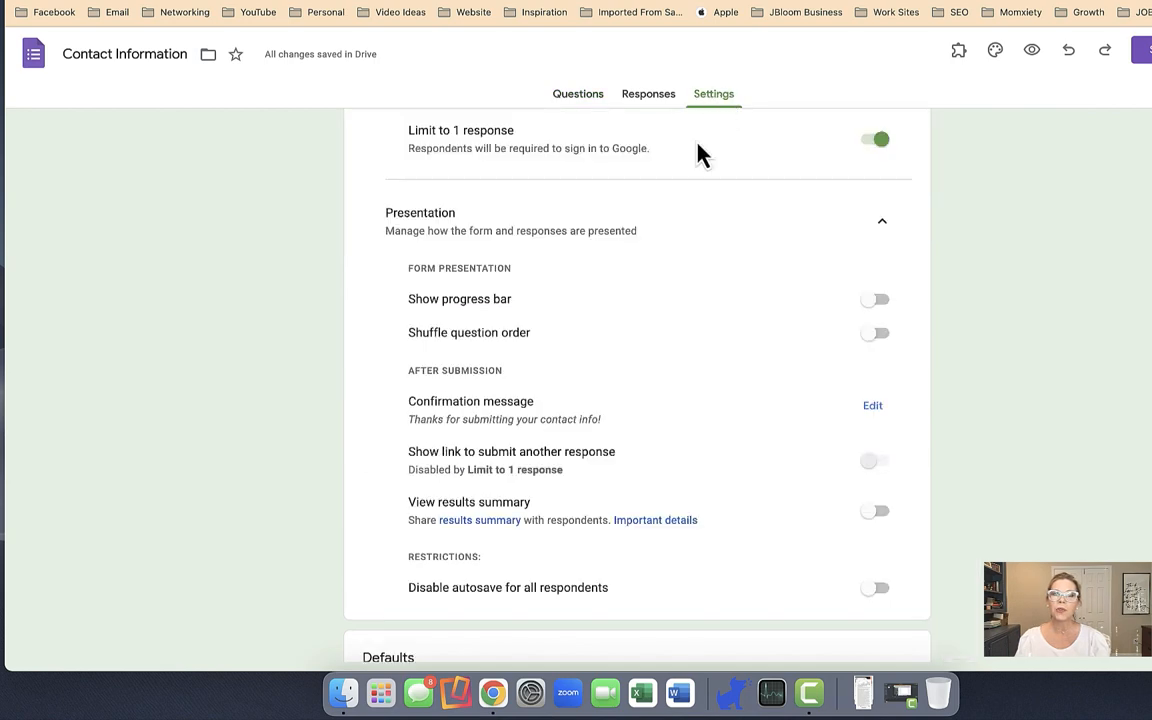
{"action": "mouse_move", "coordinate": [438, 404]}
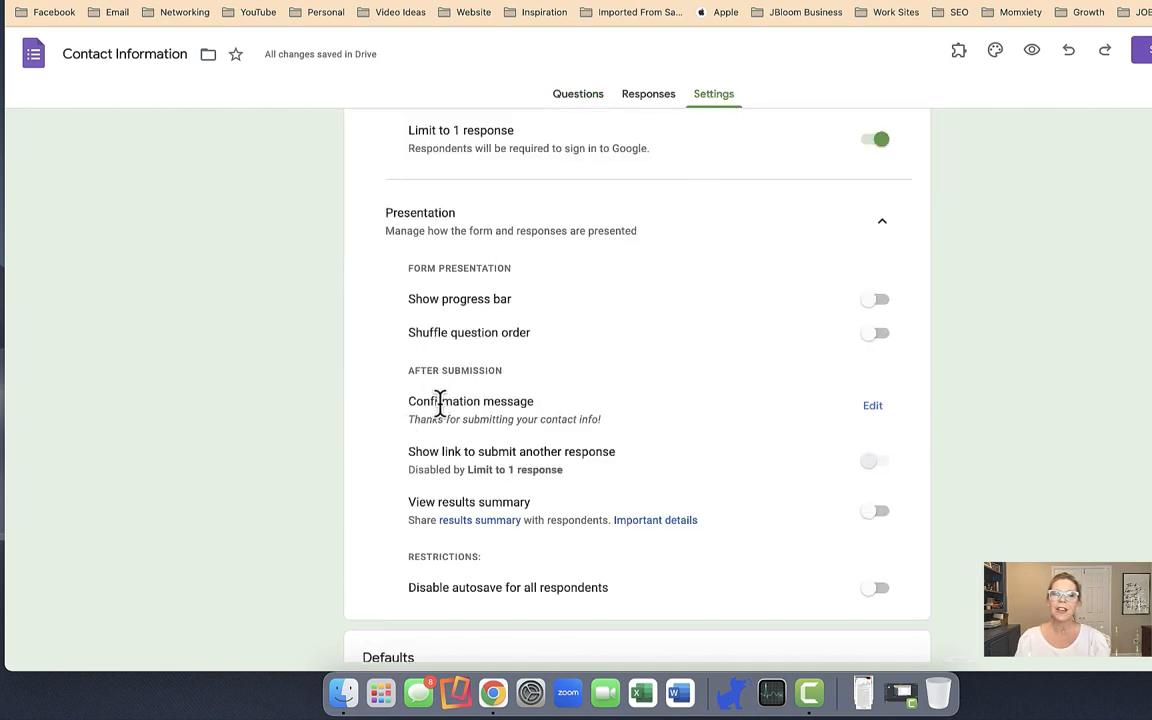
{"action": "mouse_move", "coordinate": [540, 424]}
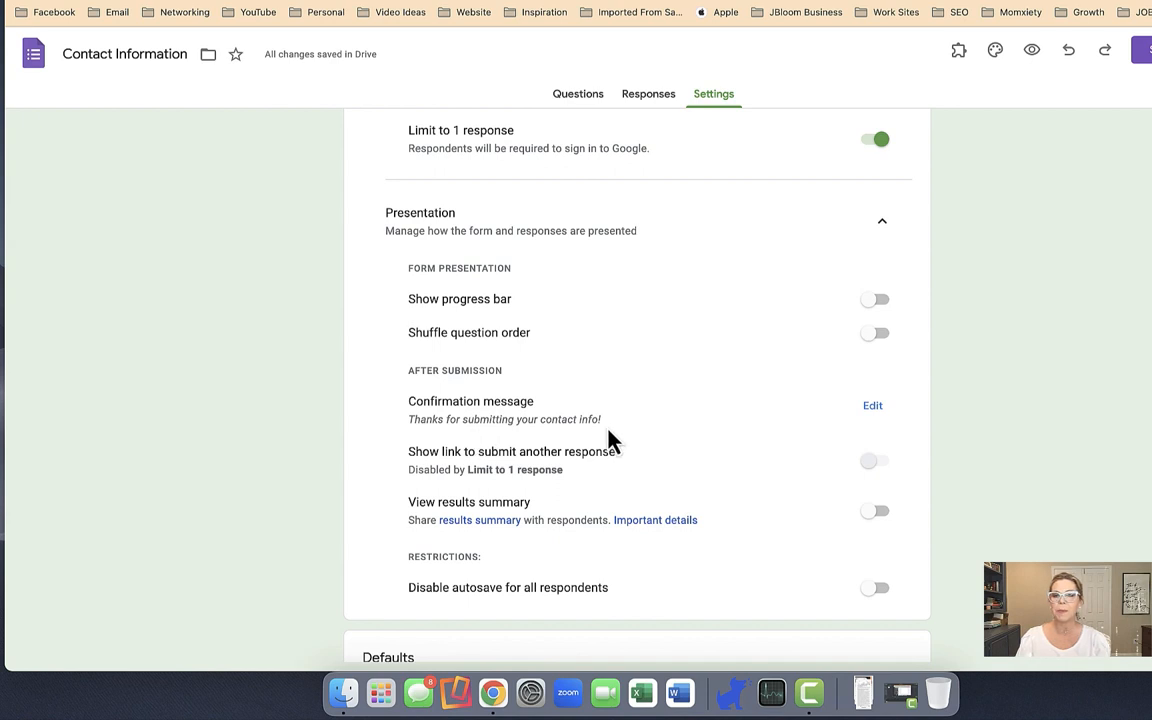
{"action": "left_click", "coordinate": [648, 94]}
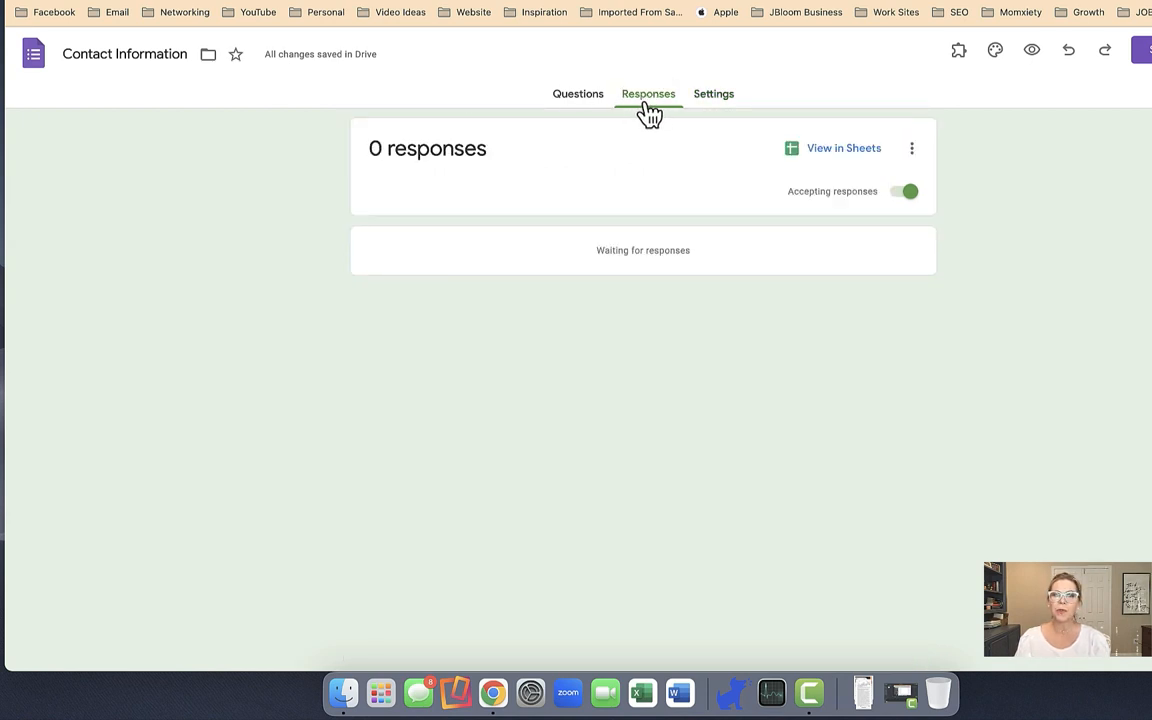
{"action": "mouse_move", "coordinate": [844, 148]}
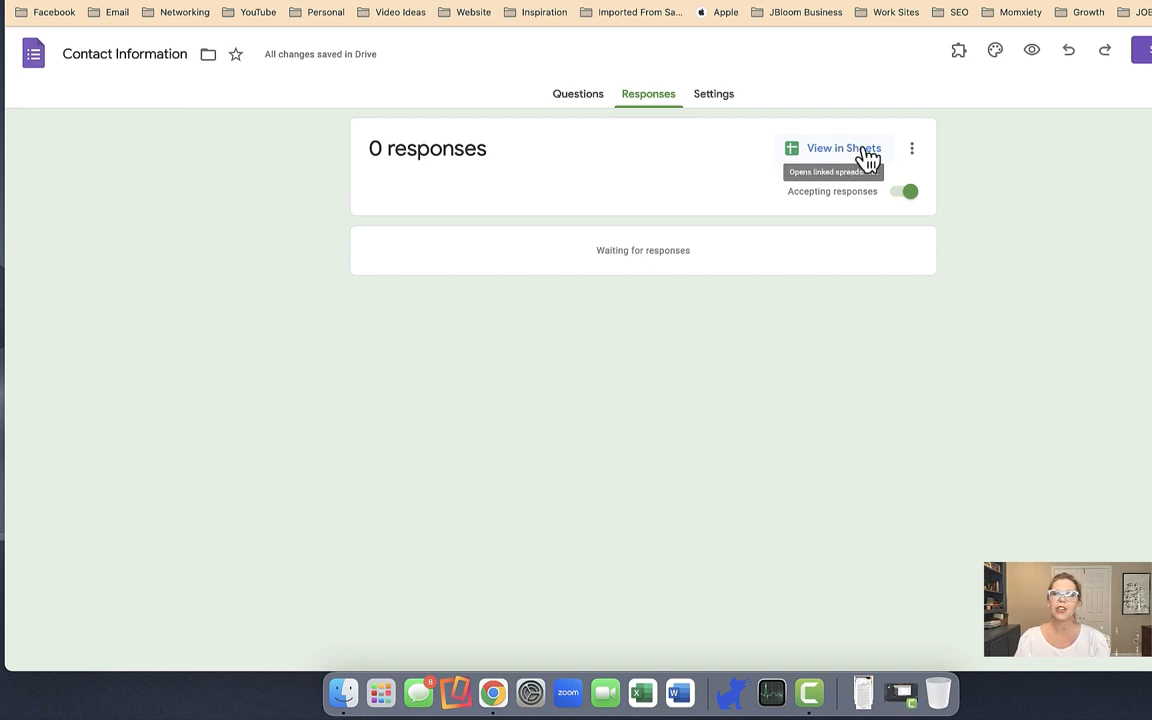
{"action": "mouse_move", "coordinate": [844, 156]}
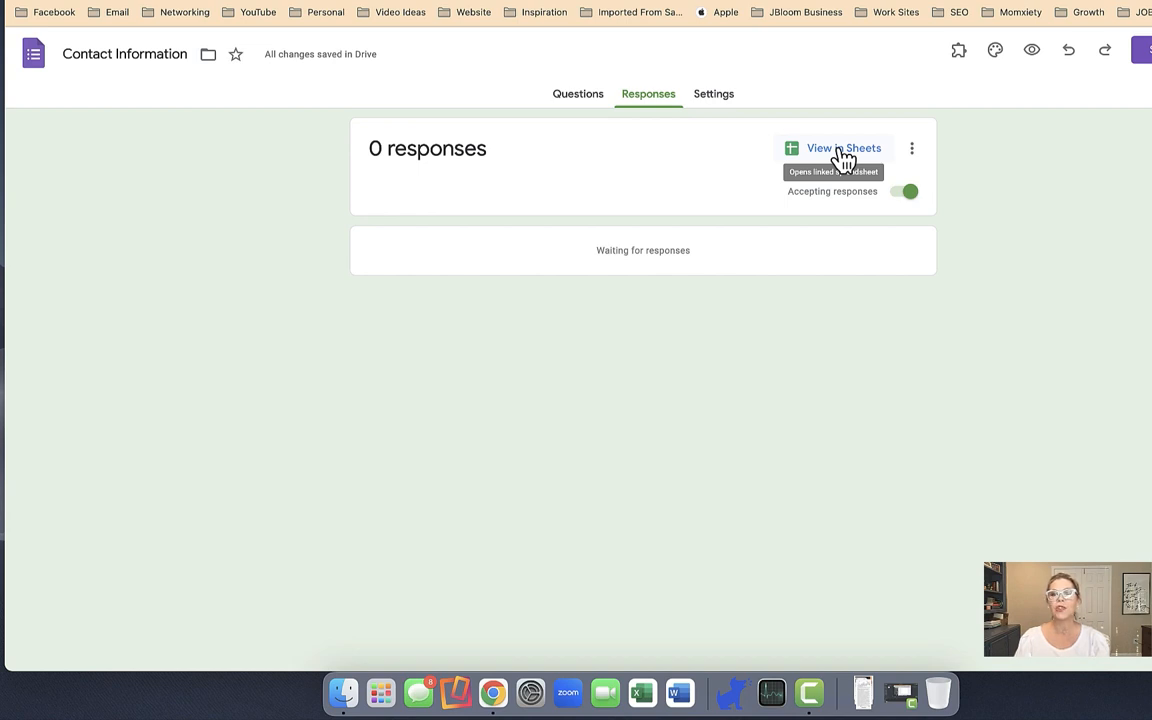
{"action": "mouse_move", "coordinate": [858, 156]}
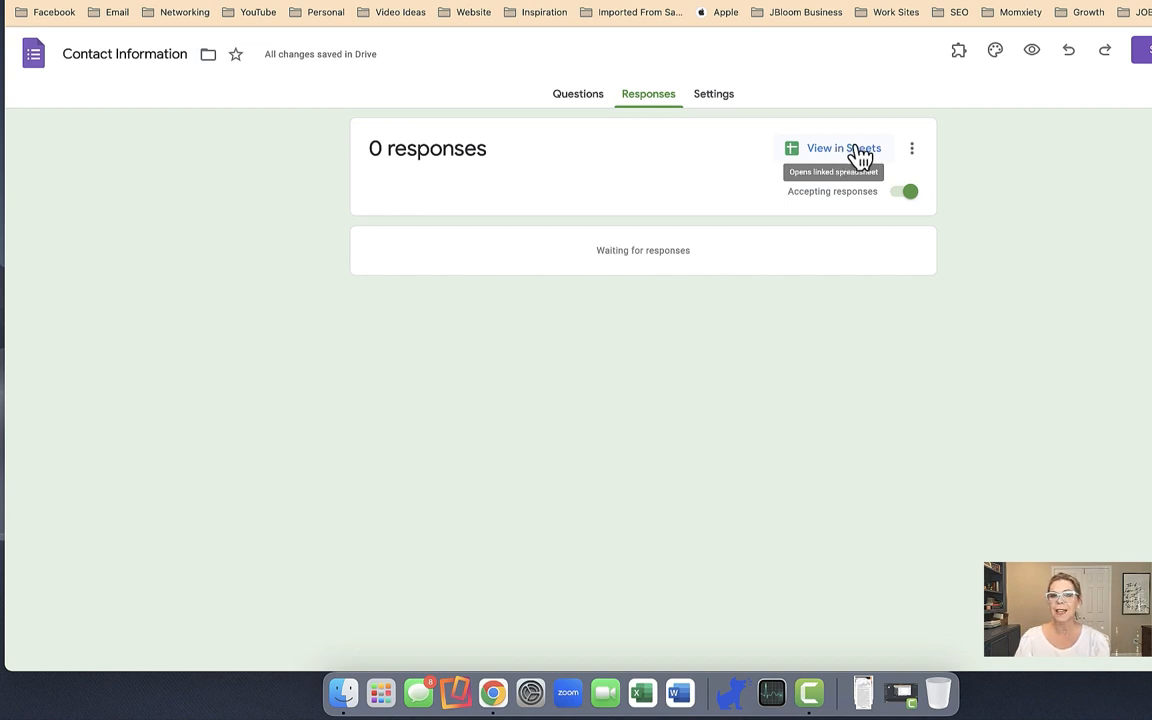
Step: View the form's responses in the linked Google Sheets spreadsheet
{"action": "left_click", "coordinate": [844, 148]}
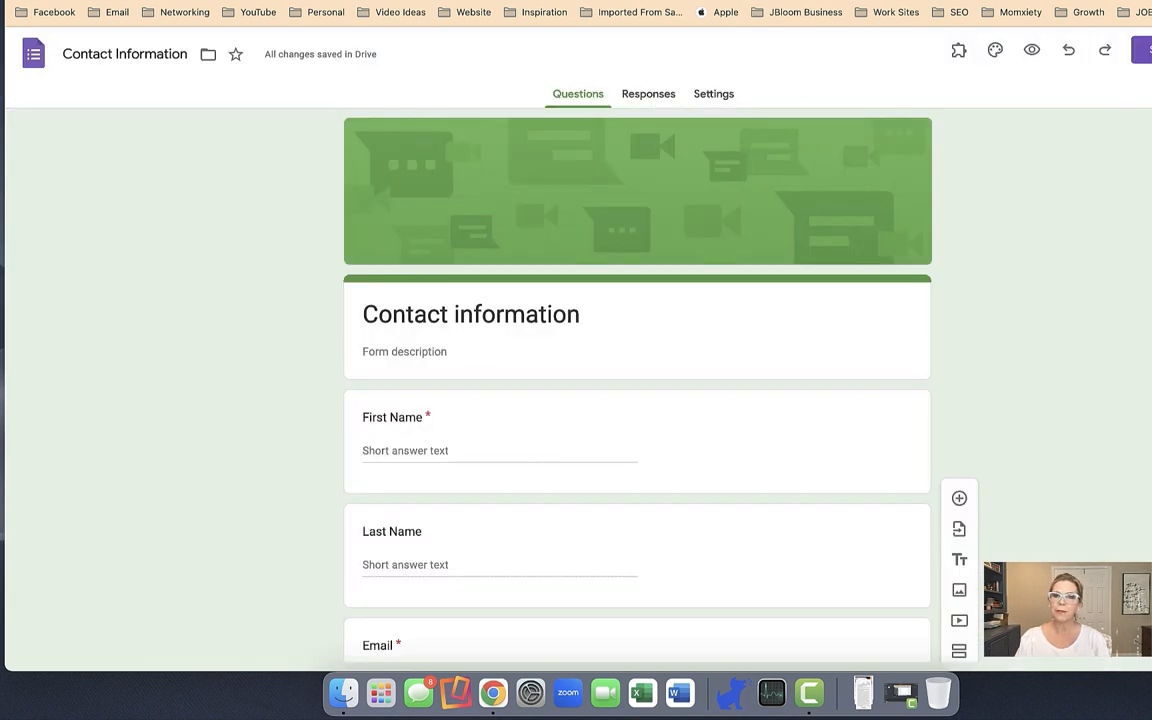
{"action": "mouse_move", "coordinate": [1032, 50]}
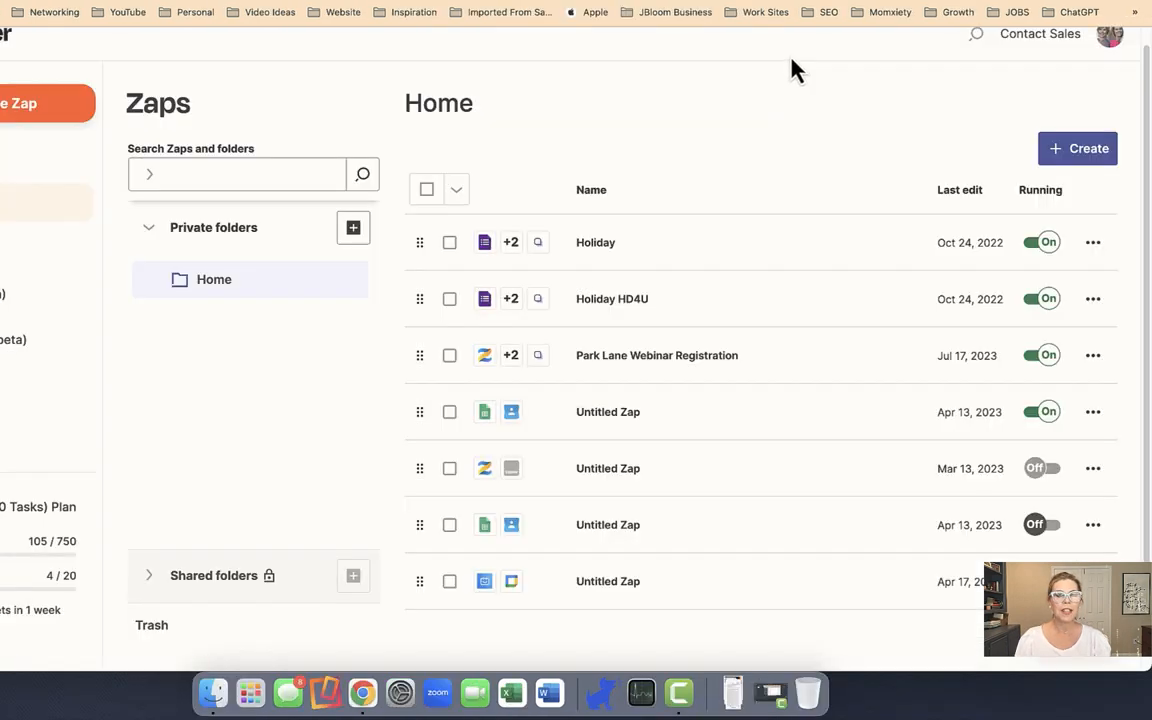
{"action": "mouse_move", "coordinate": [344, 62]}
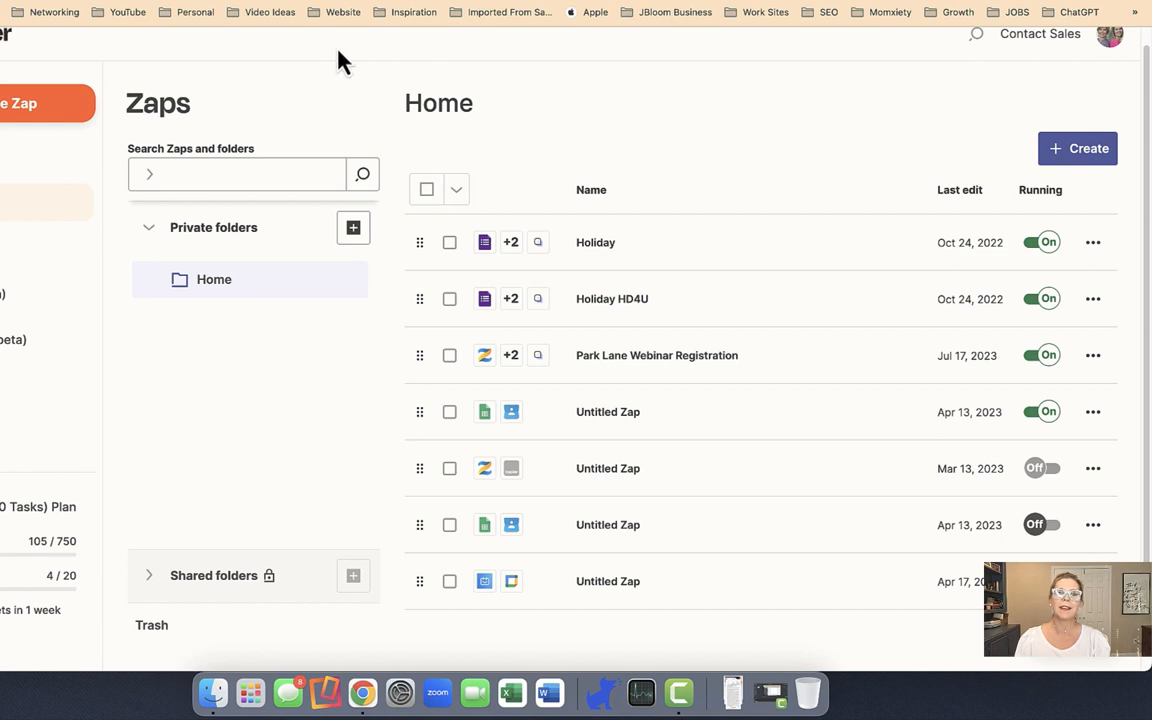
Step: Create a new Zap and search 'Google Sheet' to choose Google Sheets as the trigger app
{"action": "left_click", "coordinate": [1076, 148]}
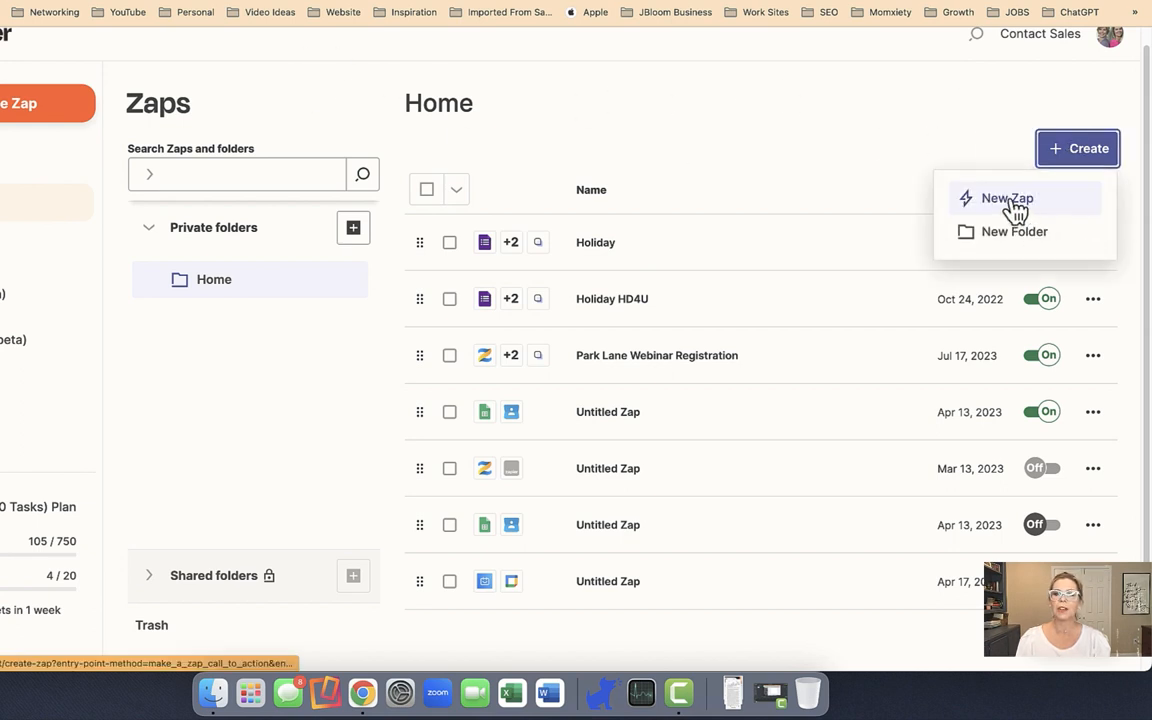
{"action": "left_click", "coordinate": [1008, 198]}
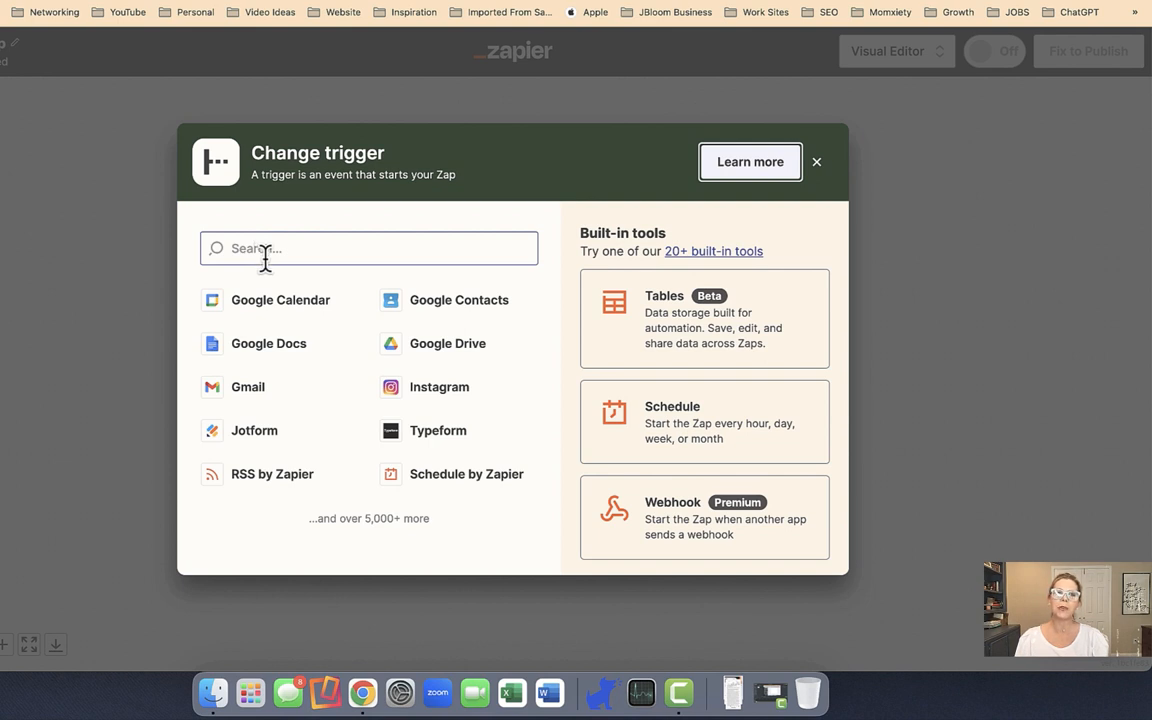
{"action": "type", "text": "Google Sheet"}
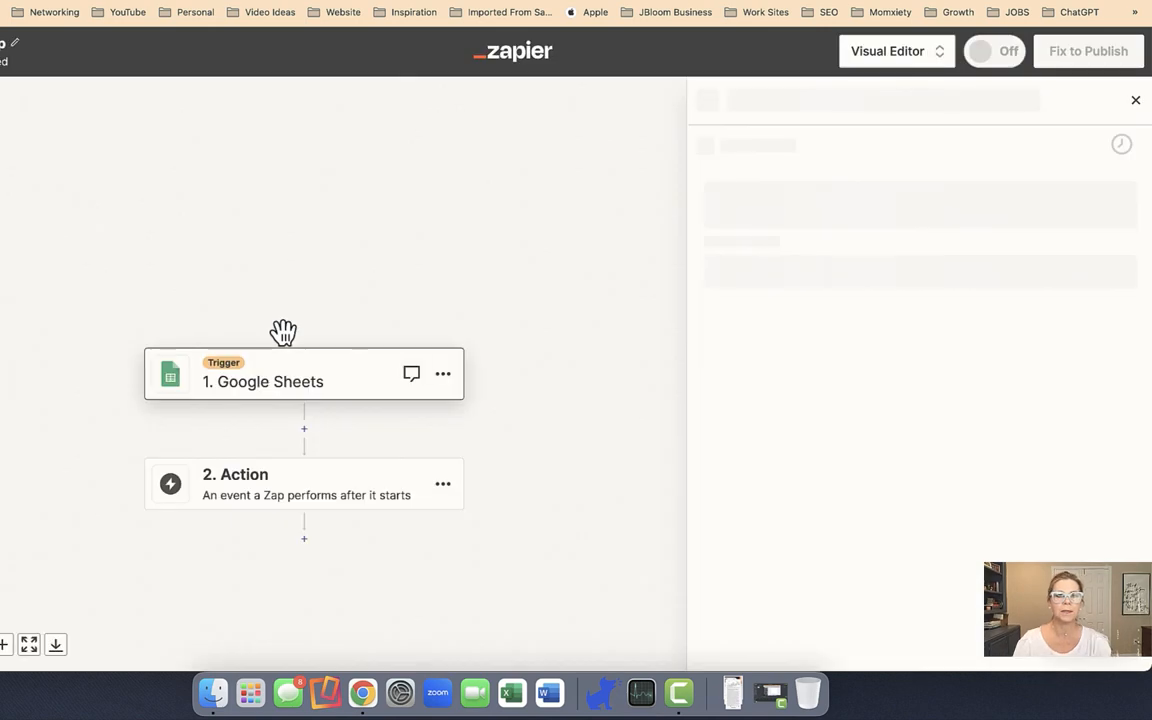
Step: Set the trigger event to New or Updated Spreadsheet Row and continue
{"action": "left_click", "coordinate": [304, 374]}
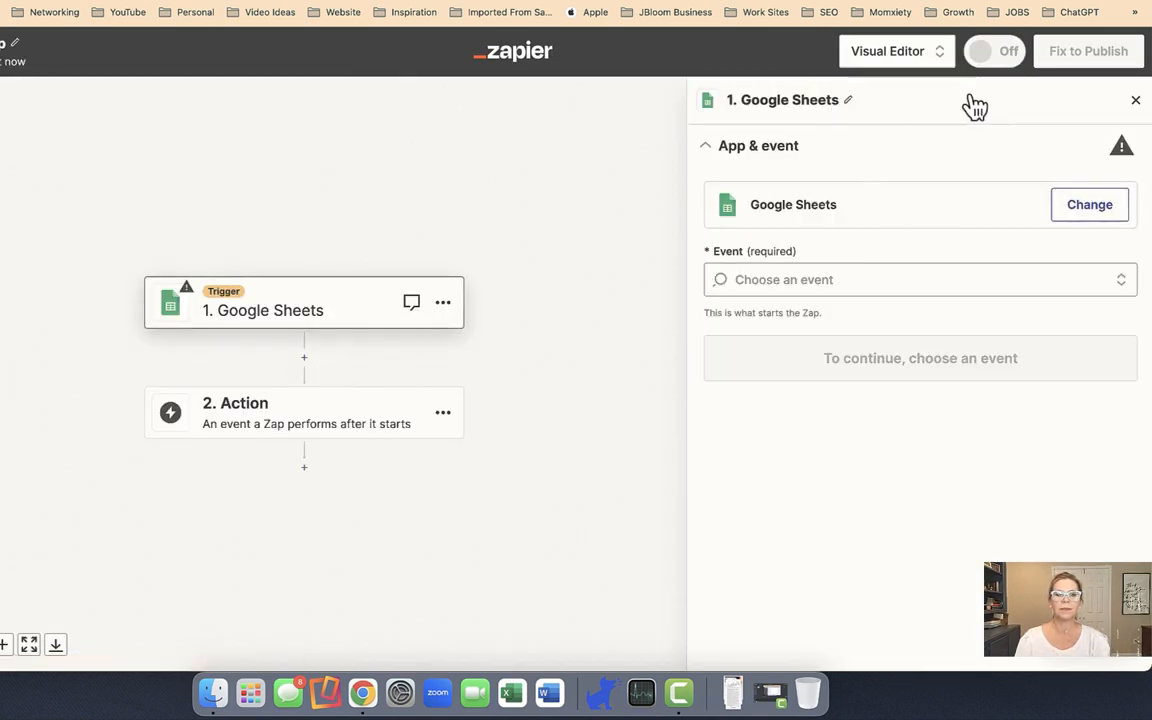
{"action": "left_click", "coordinate": [900, 280]}
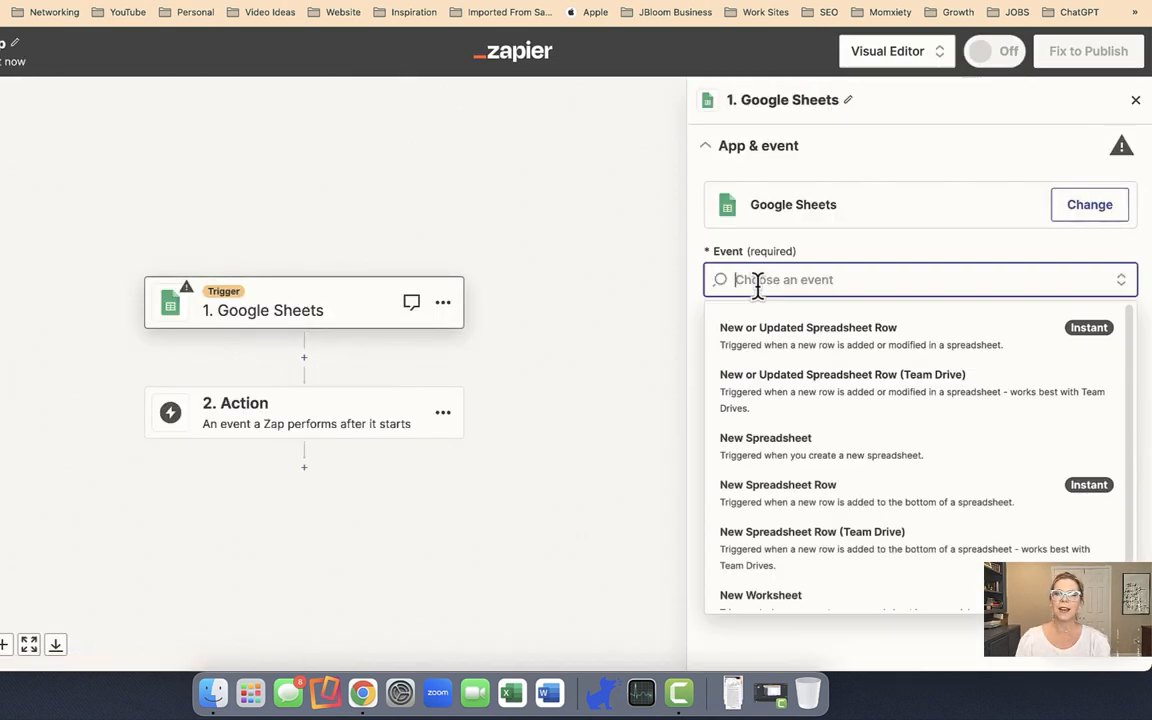
{"action": "mouse_move", "coordinate": [910, 336]}
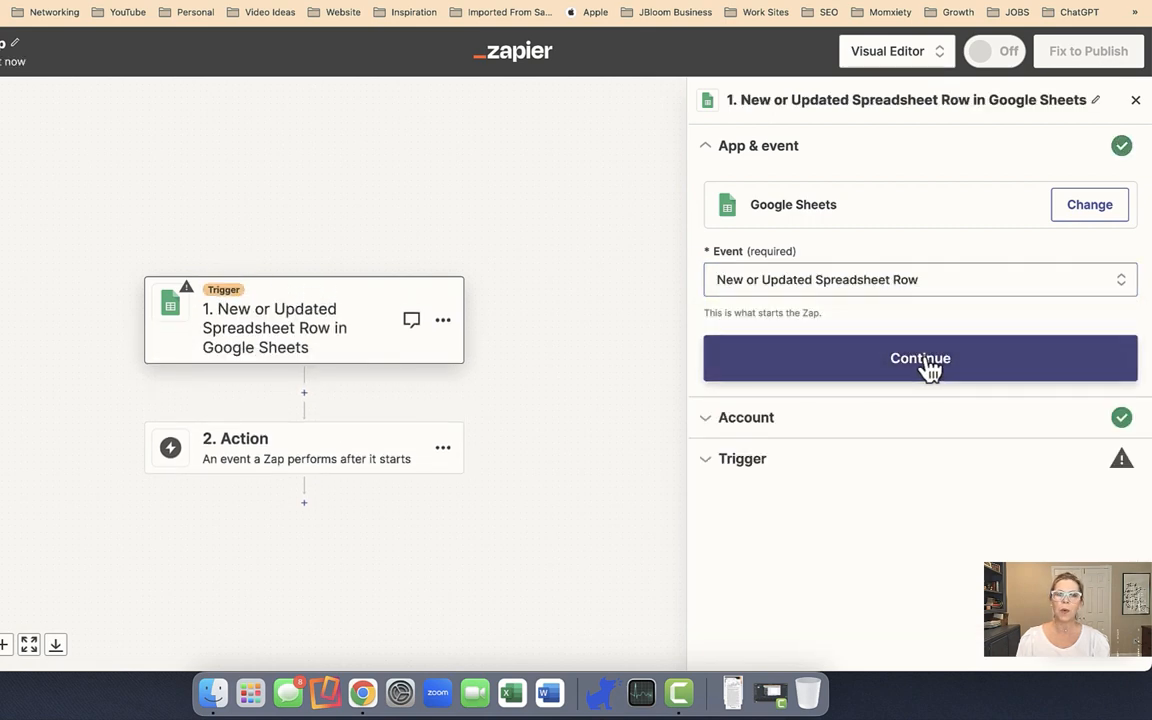
{"action": "left_click", "coordinate": [920, 358]}
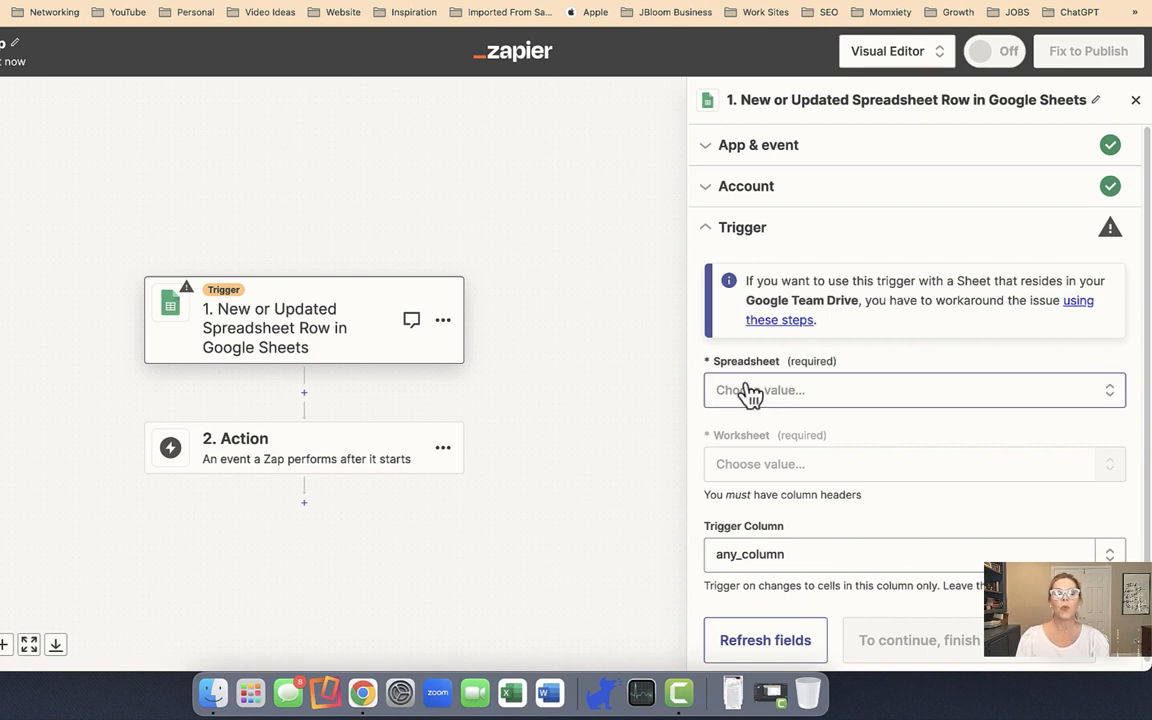
Step: Select spreadsheet 'New Contacts (Zapier)' and worksheet 'Form Responses 1' for the trigger
{"action": "left_click", "coordinate": [912, 390]}
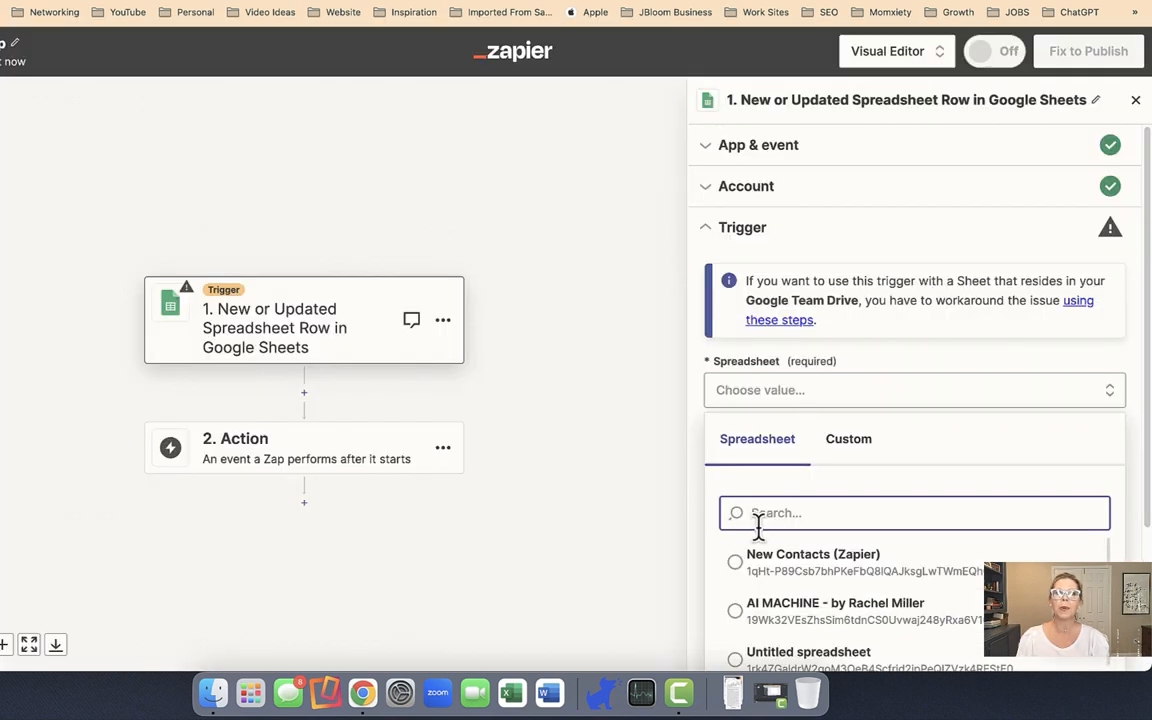
{"action": "left_click", "coordinate": [812, 560]}
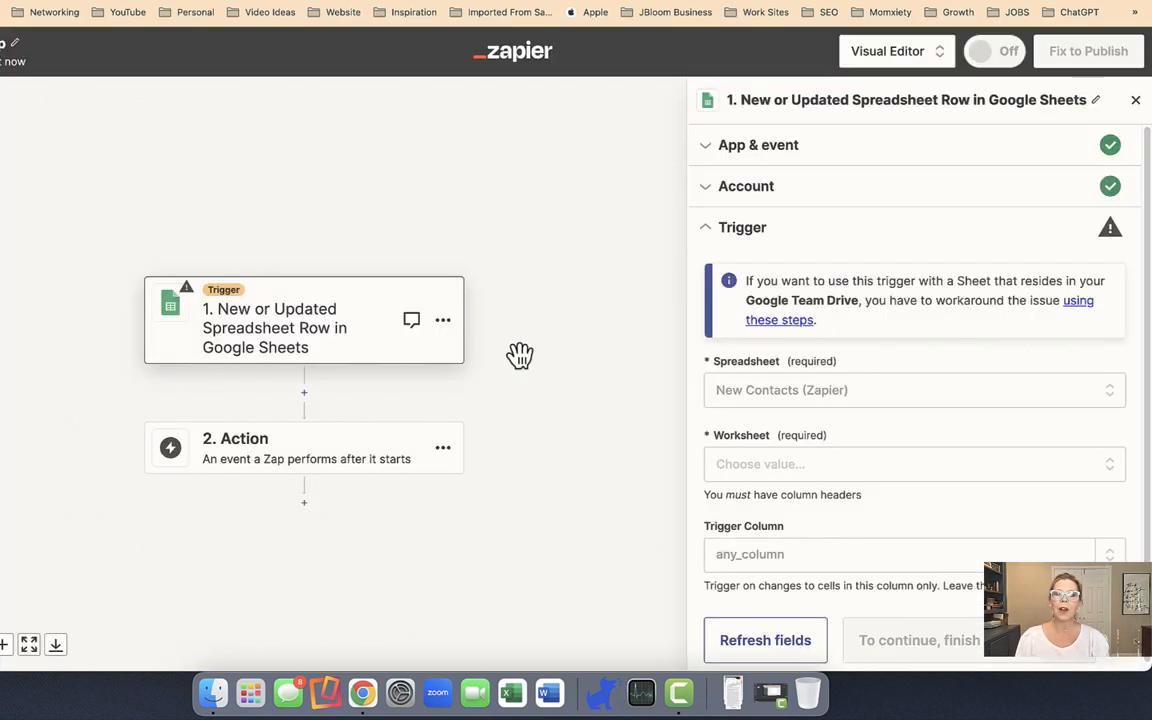
{"action": "left_click", "coordinate": [904, 464]}
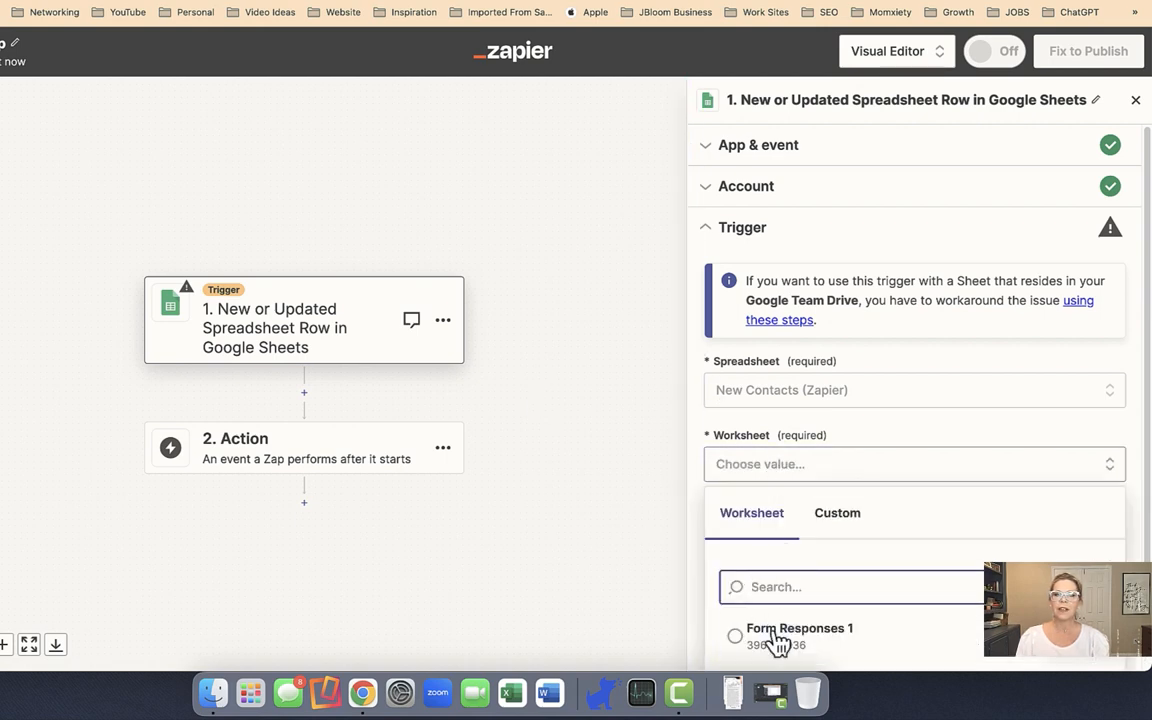
{"action": "left_click", "coordinate": [800, 636]}
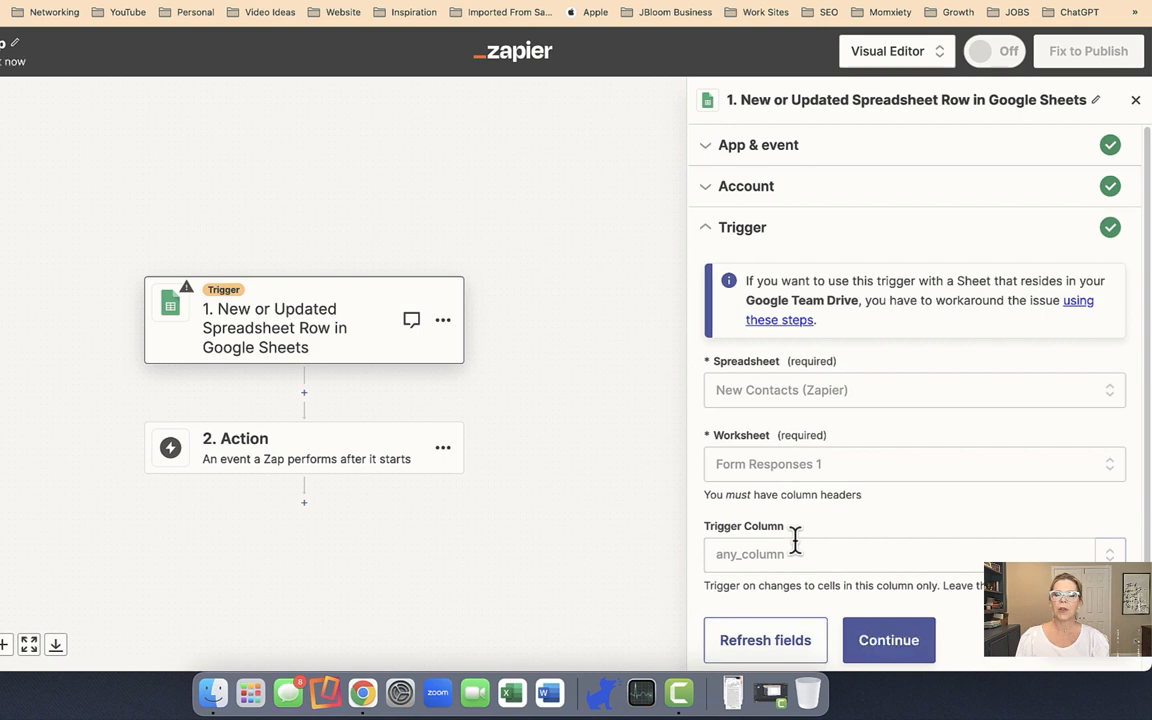
Step: Set the trigger column to 'Phone number' and continue to testing
{"action": "scroll", "scroll_direction": "down", "scroll_amount": 3}
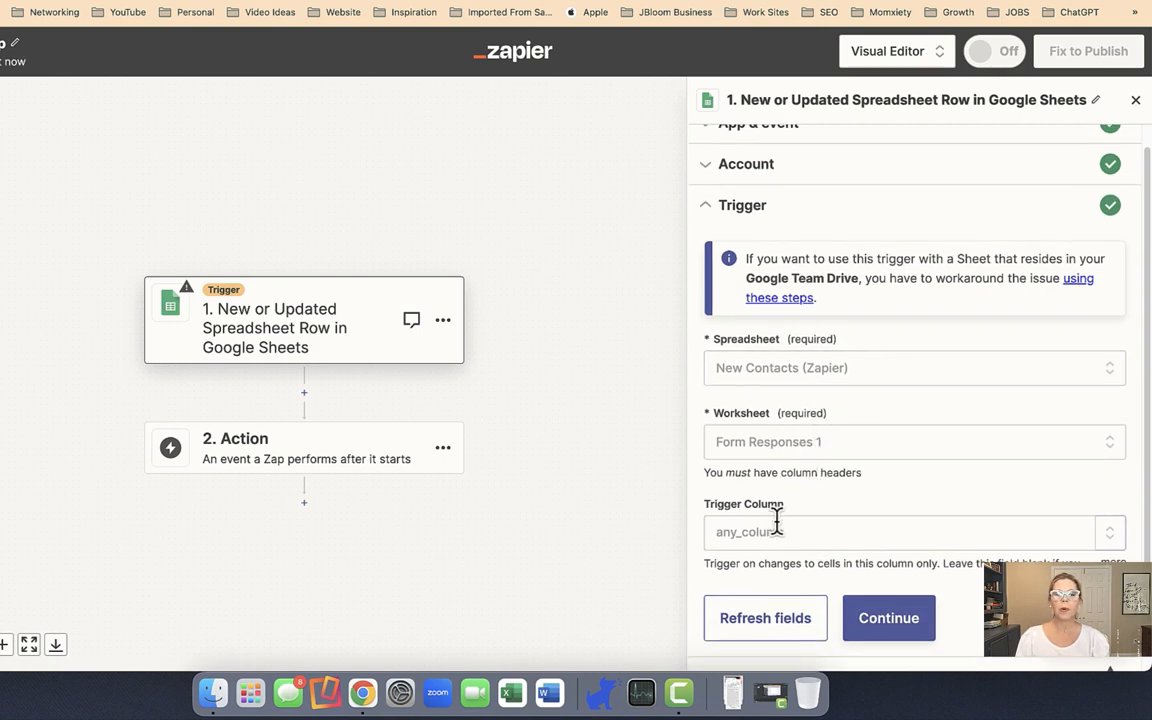
{"action": "left_click", "coordinate": [904, 532]}
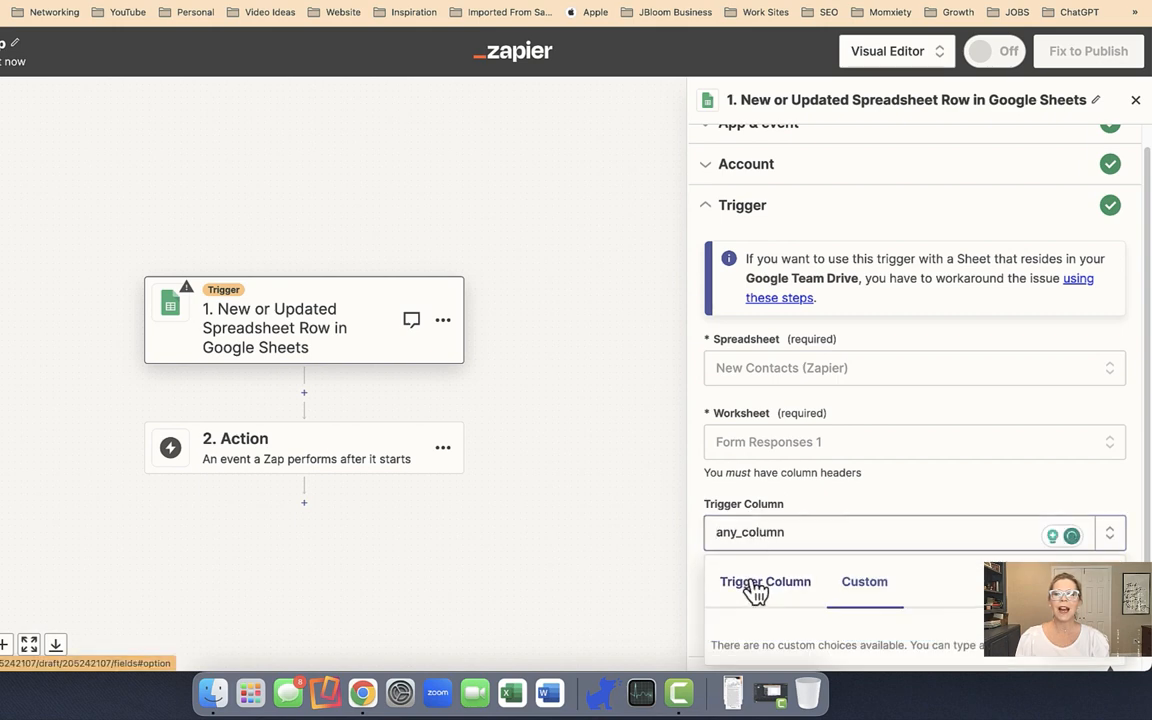
{"action": "left_click", "coordinate": [900, 532]}
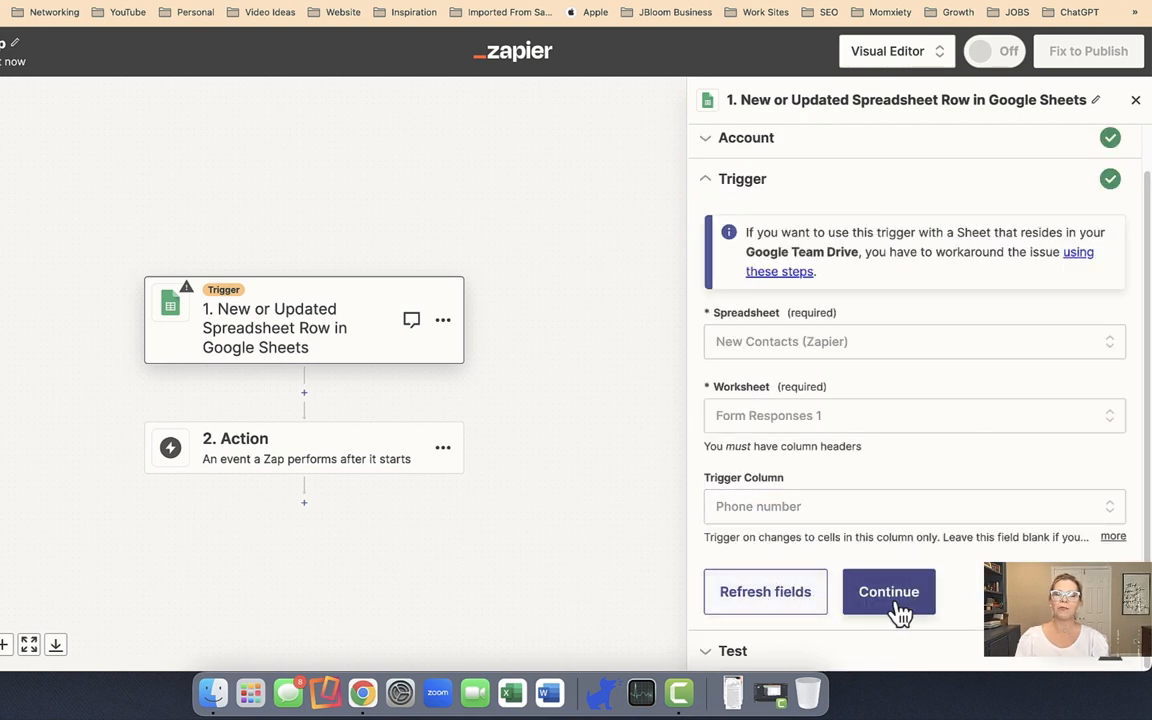
{"action": "left_click", "coordinate": [888, 592]}
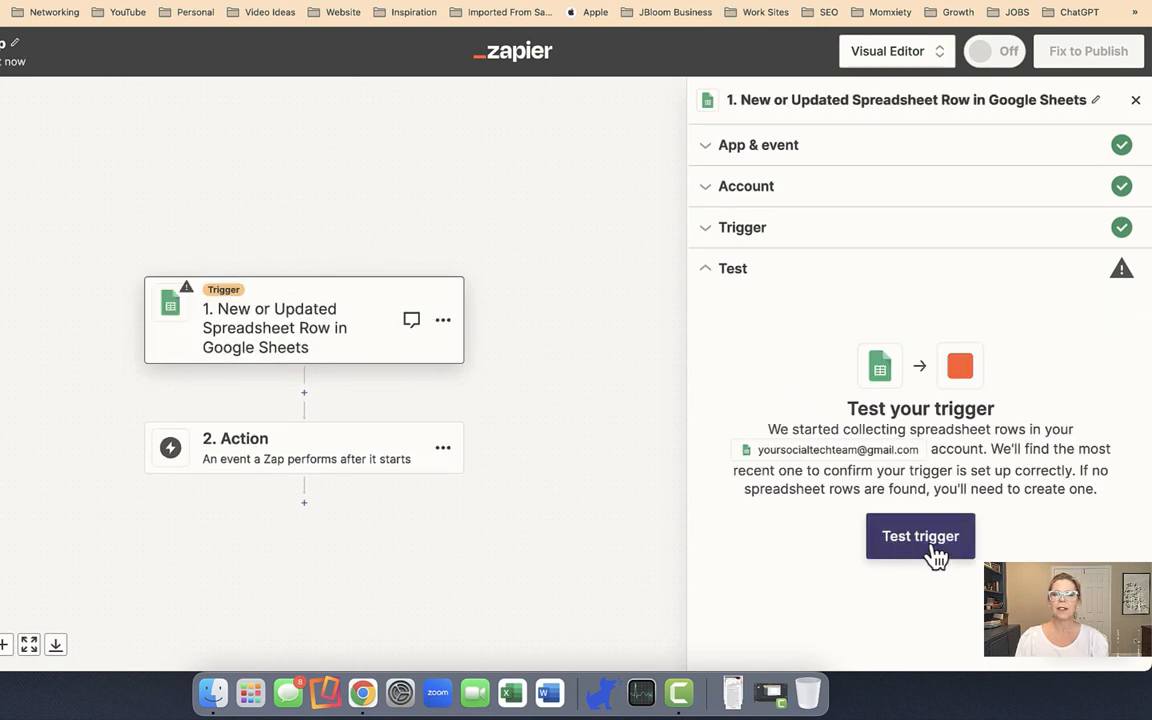
Step: Run the trigger test to pull in a recent spreadsheet row
{"action": "left_click", "coordinate": [920, 536]}
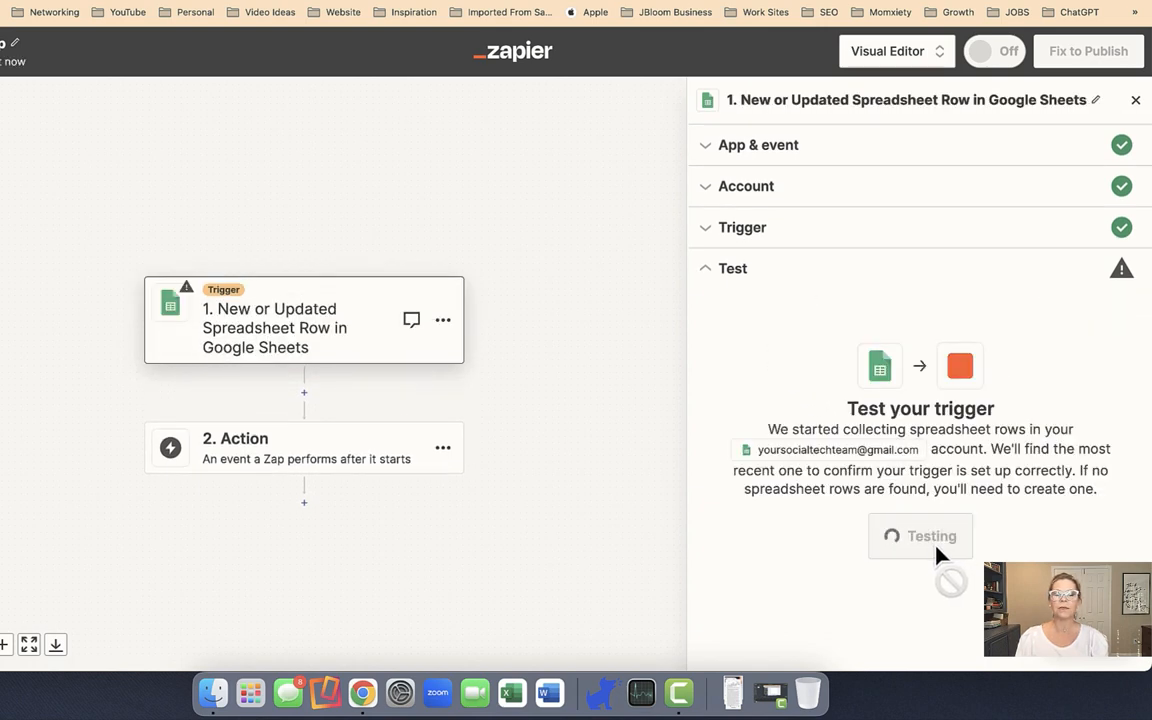
{"action": "left_click", "coordinate": [920, 536]}
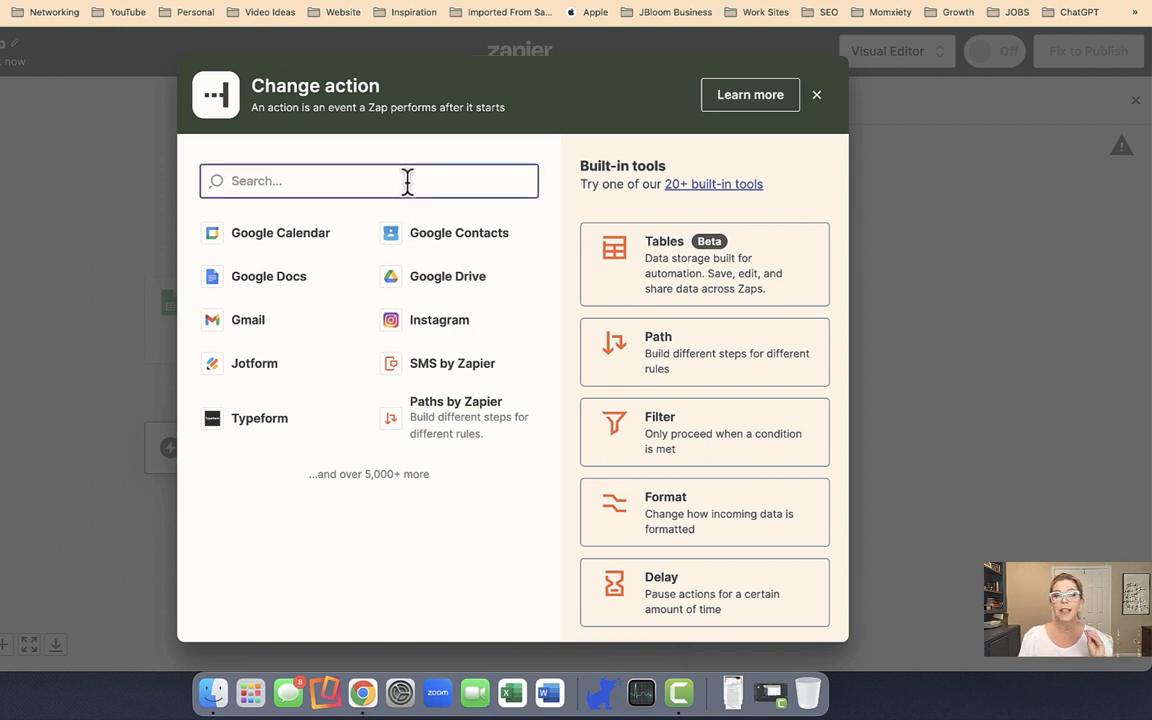
Step: Choose Project Broadcast as the action app with Find Contact as its event
{"action": "type", "text": "Project"}
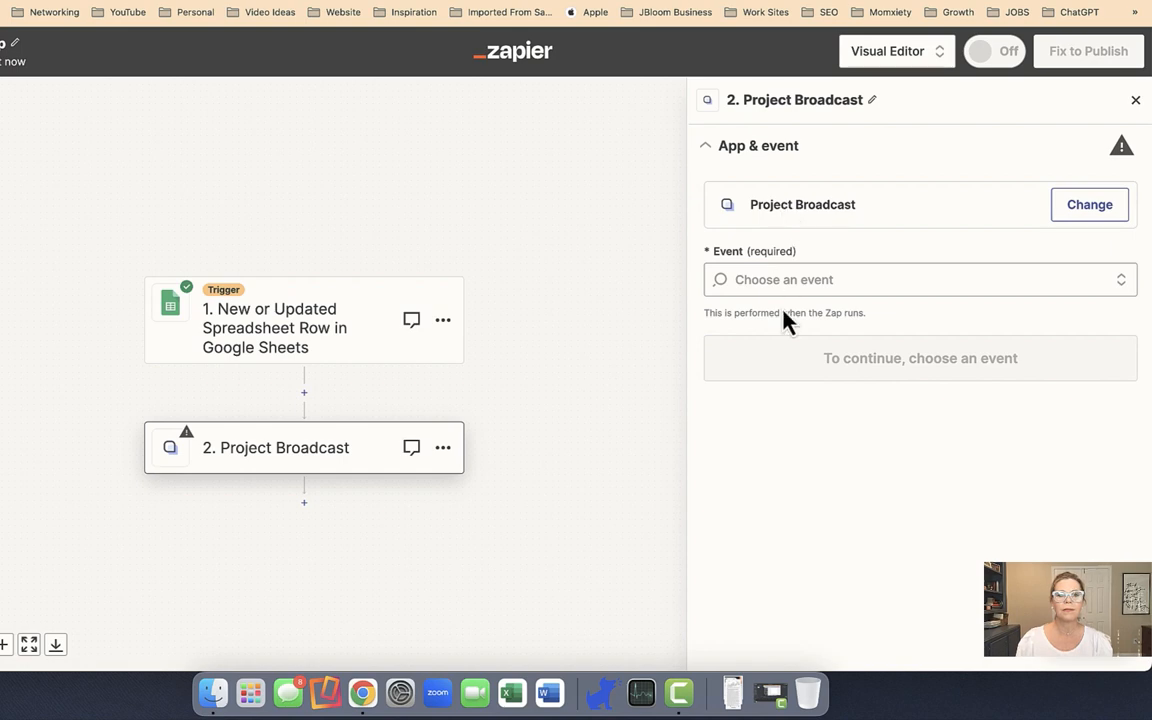
{"action": "left_click", "coordinate": [910, 280]}
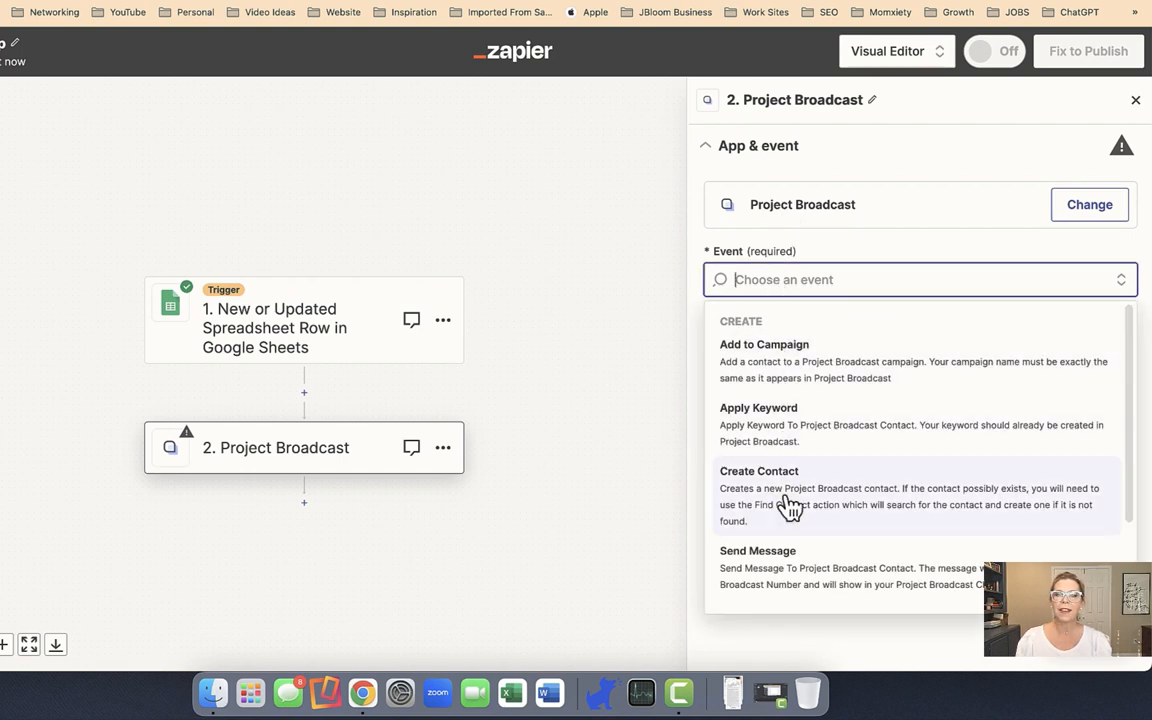
{"action": "scroll", "scroll_direction": "down", "scroll_amount": 3}
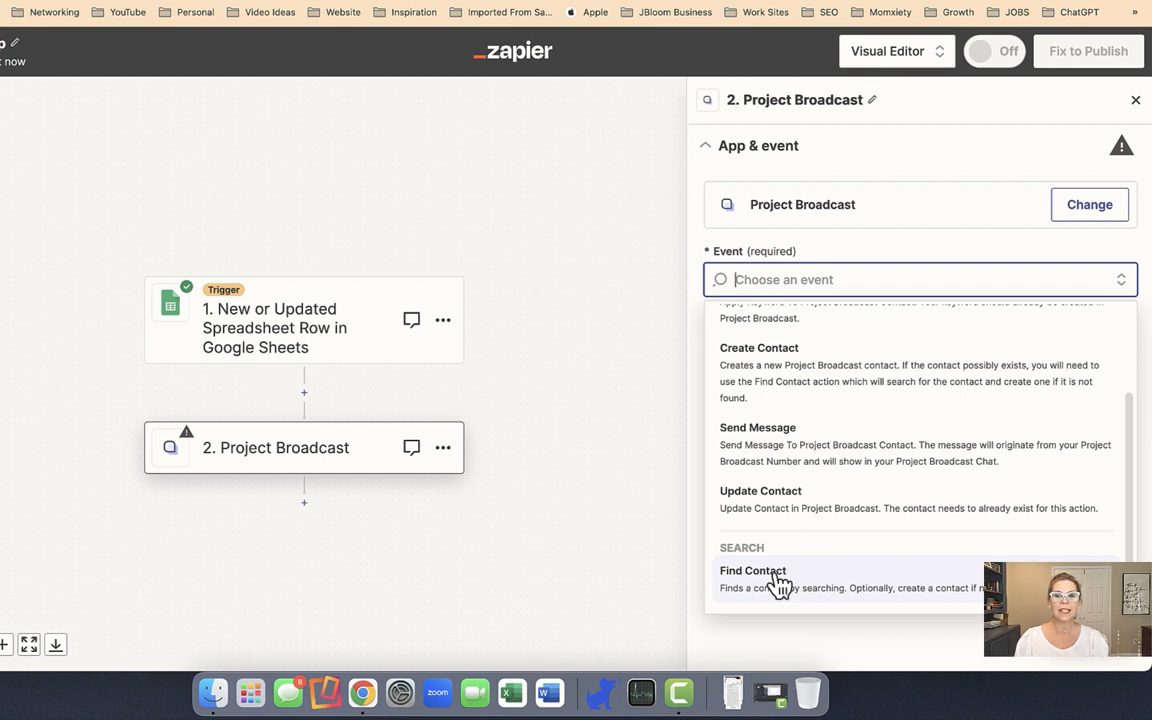
{"action": "left_click", "coordinate": [752, 570]}
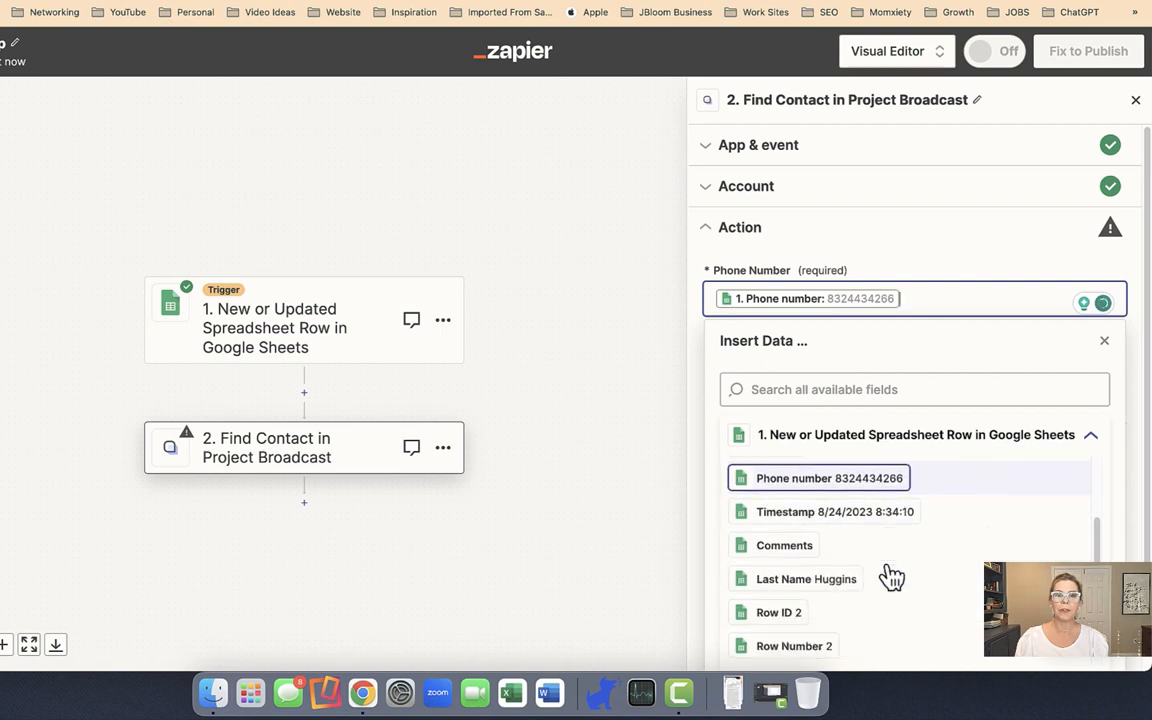
Step: Create missing contacts with First and Last Name from the sheet, tagged 'win'
{"action": "scroll", "scroll_direction": "down", "scroll_amount": 3}
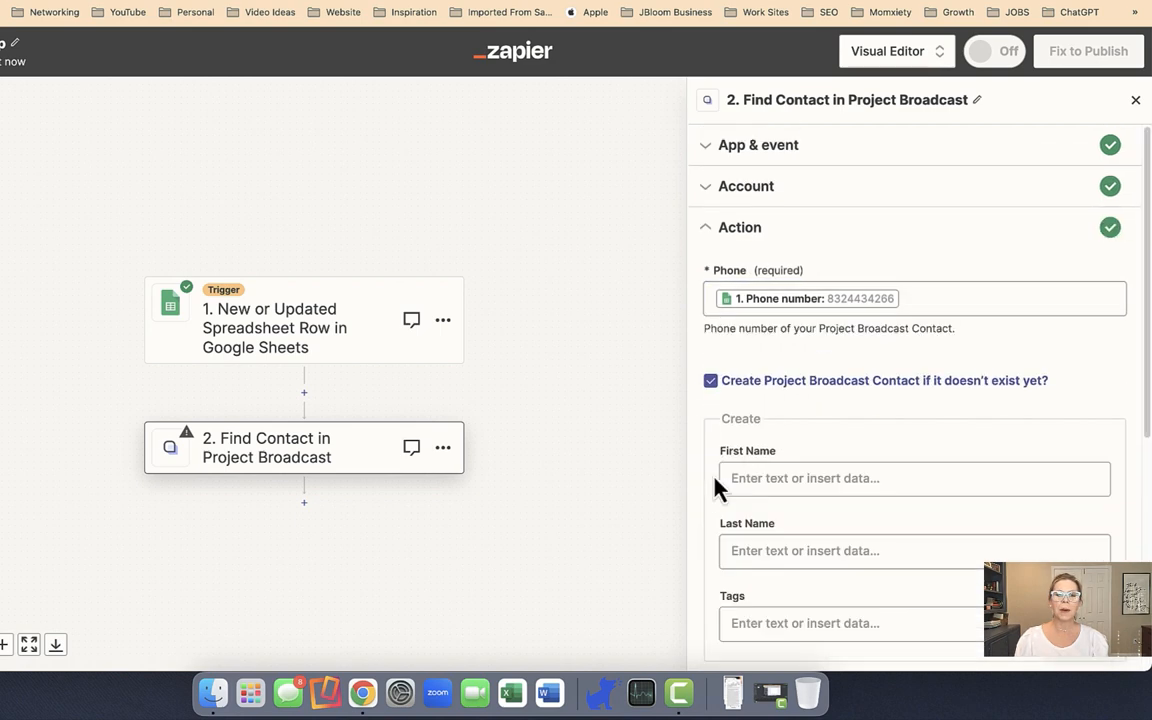
{"action": "left_click", "coordinate": [712, 380]}
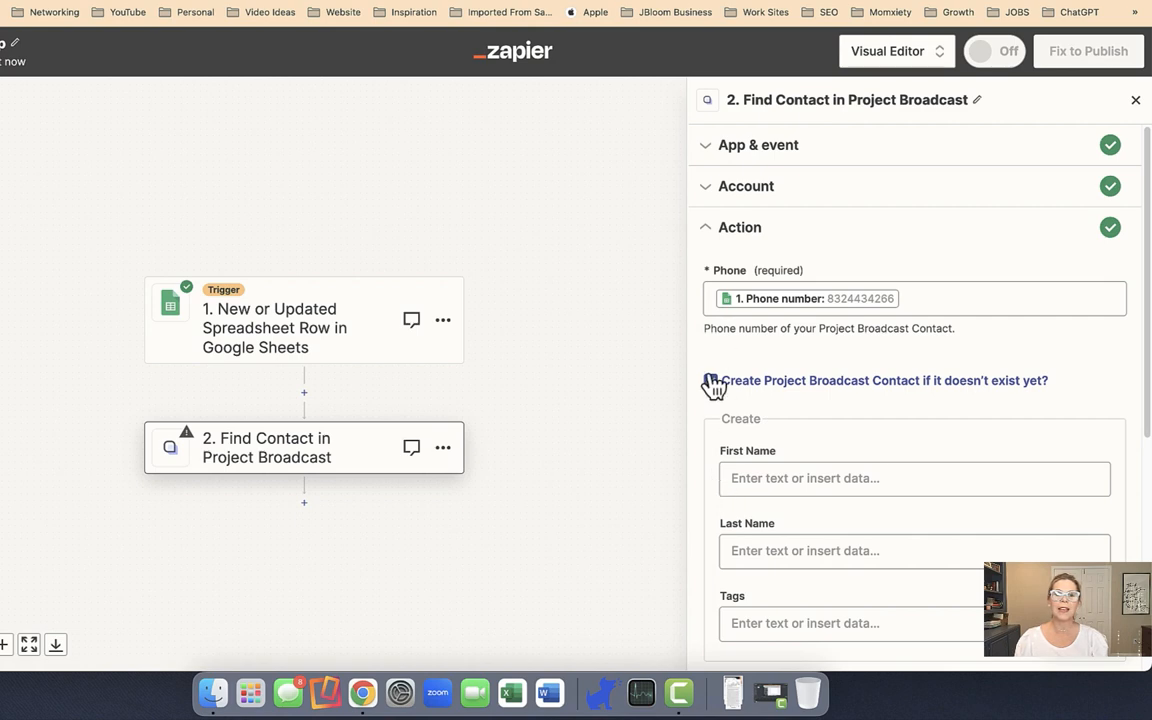
{"action": "left_click", "coordinate": [900, 478]}
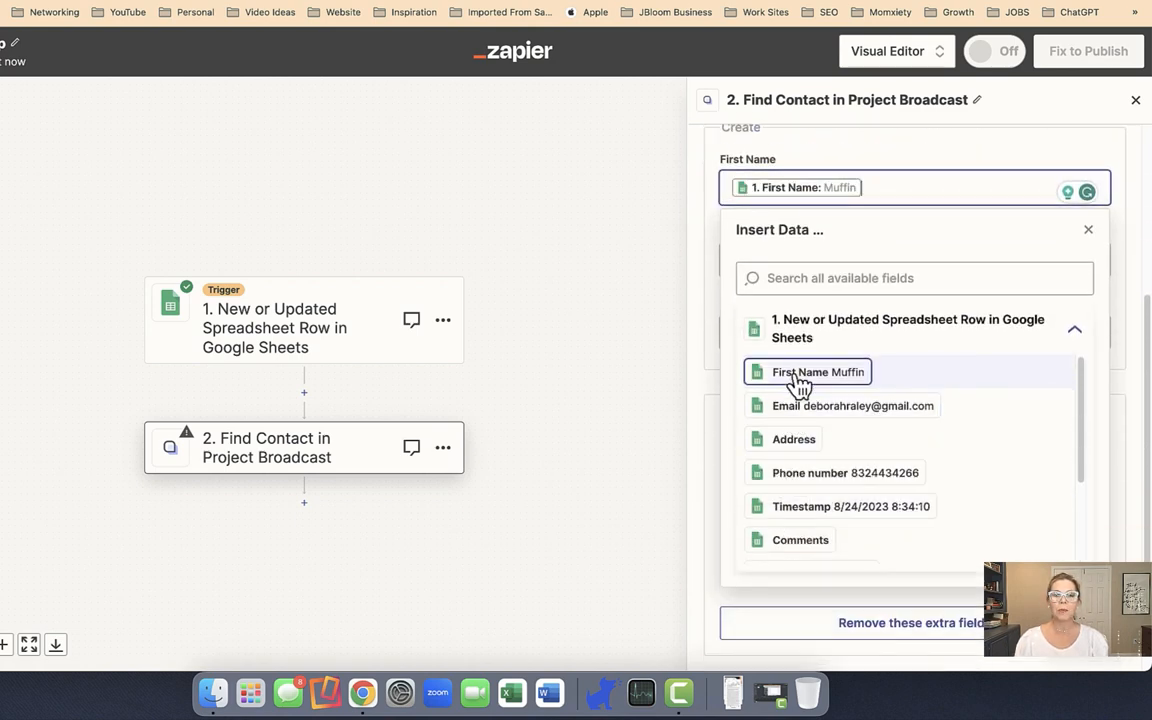
{"action": "left_click", "coordinate": [1088, 228]}
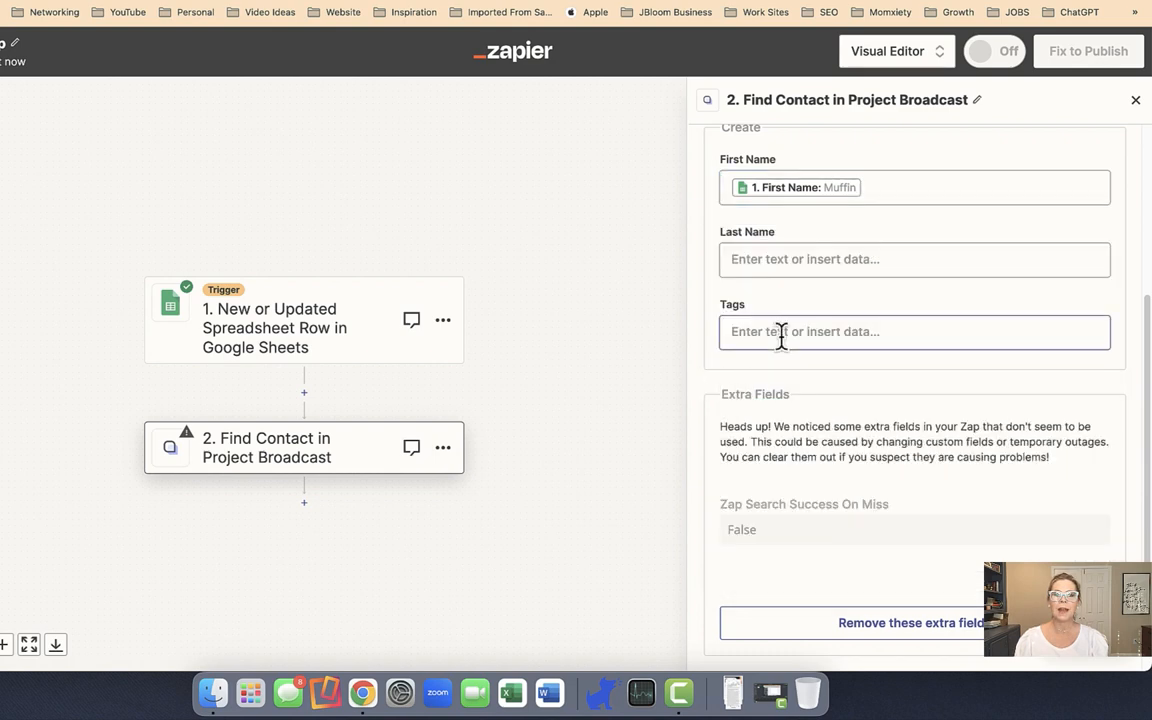
{"action": "left_click", "coordinate": [912, 260]}
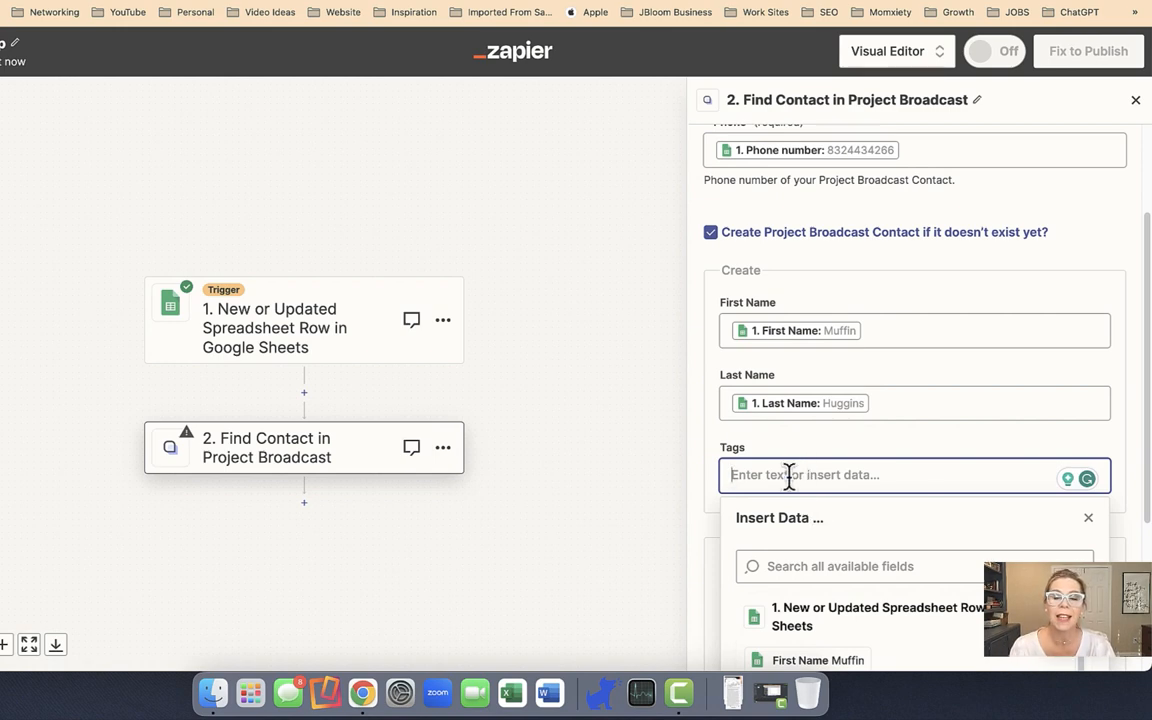
{"action": "type", "text": "win"}
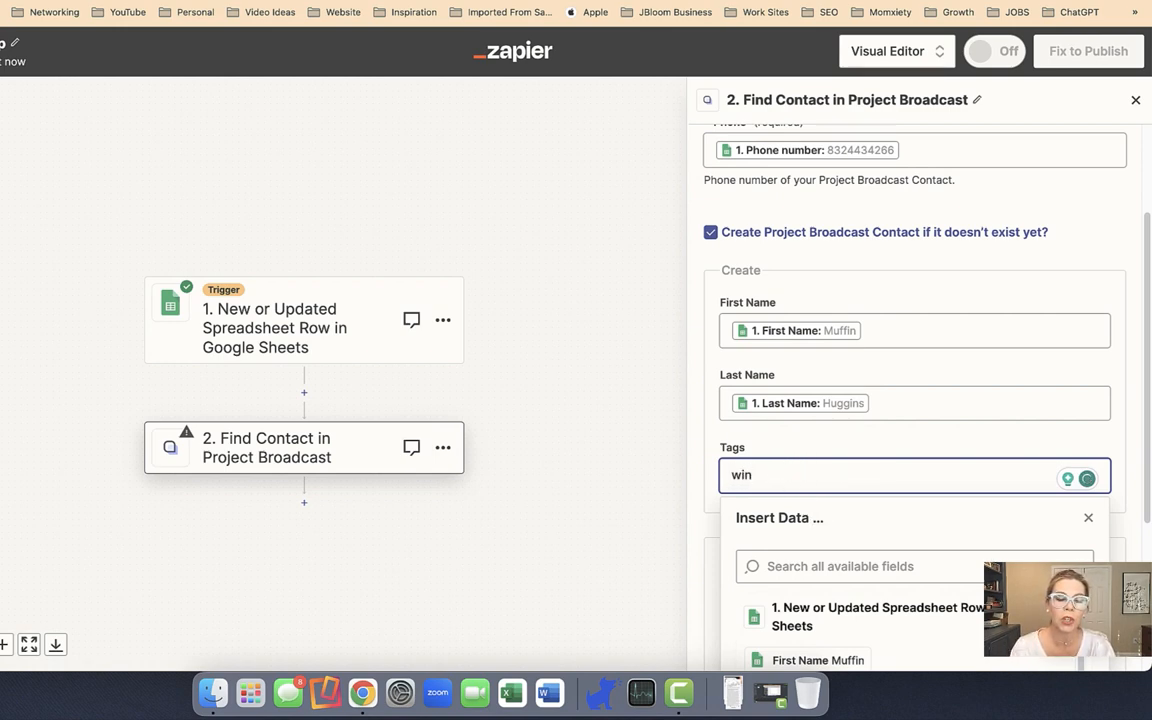
Step: Remove the unused extra fields and continue past the action settings
{"action": "scroll", "scroll_direction": "down", "scroll_amount": 3}
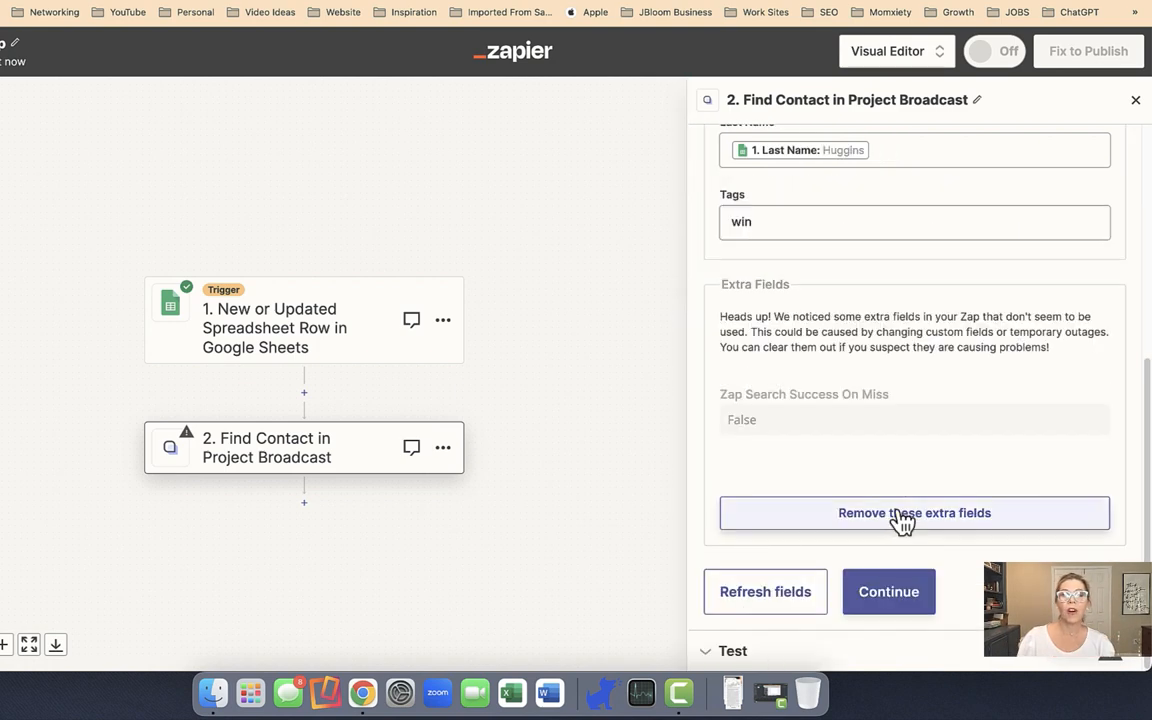
{"action": "left_click", "coordinate": [914, 512]}
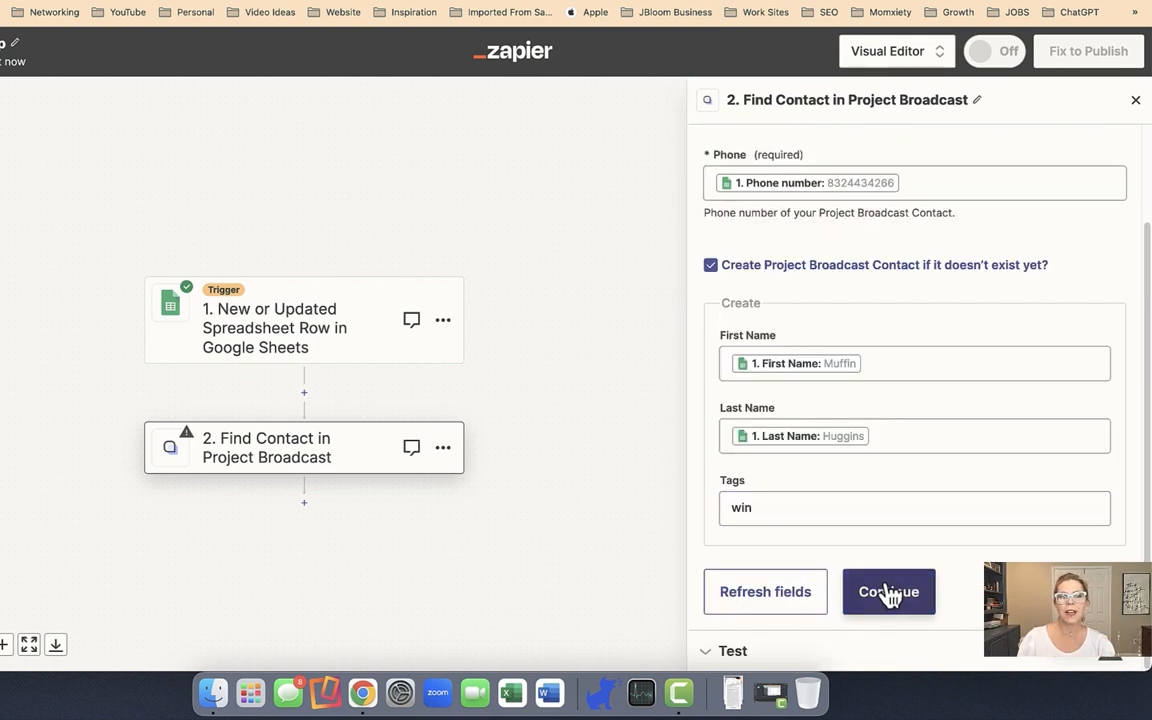
{"action": "left_click", "coordinate": [888, 592]}
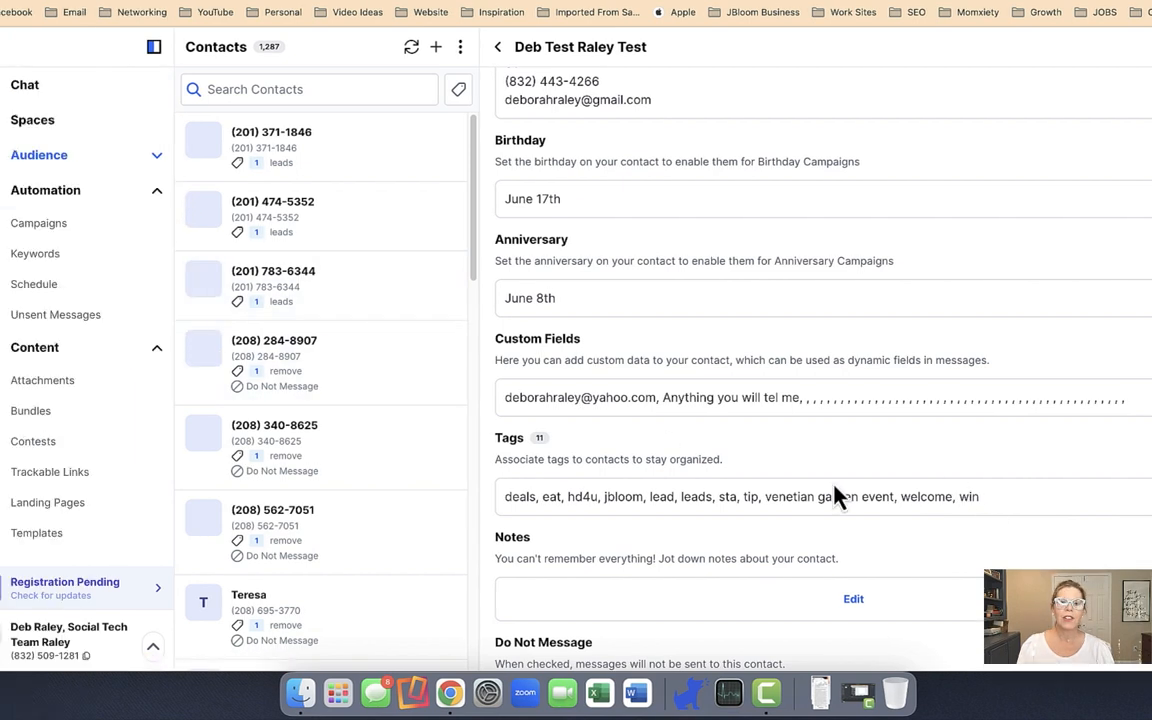
Step: Open the Win contest in Contests and start adding participants
{"action": "left_click", "coordinate": [32, 442]}
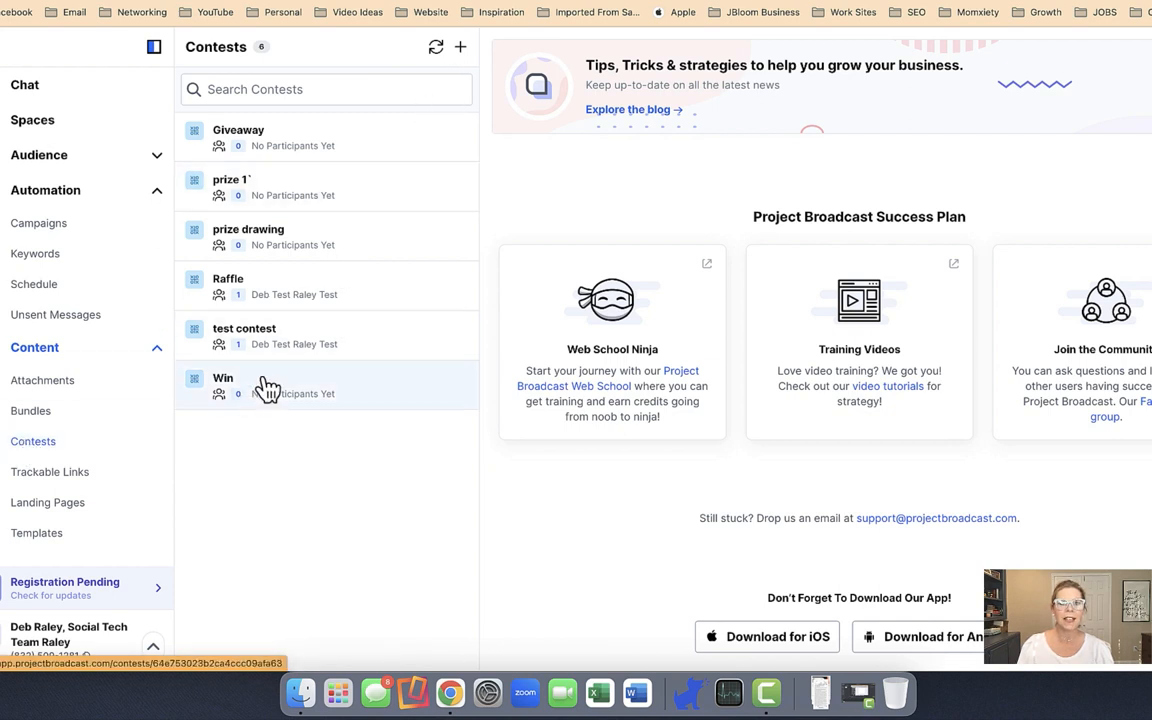
{"action": "left_click", "coordinate": [224, 384]}
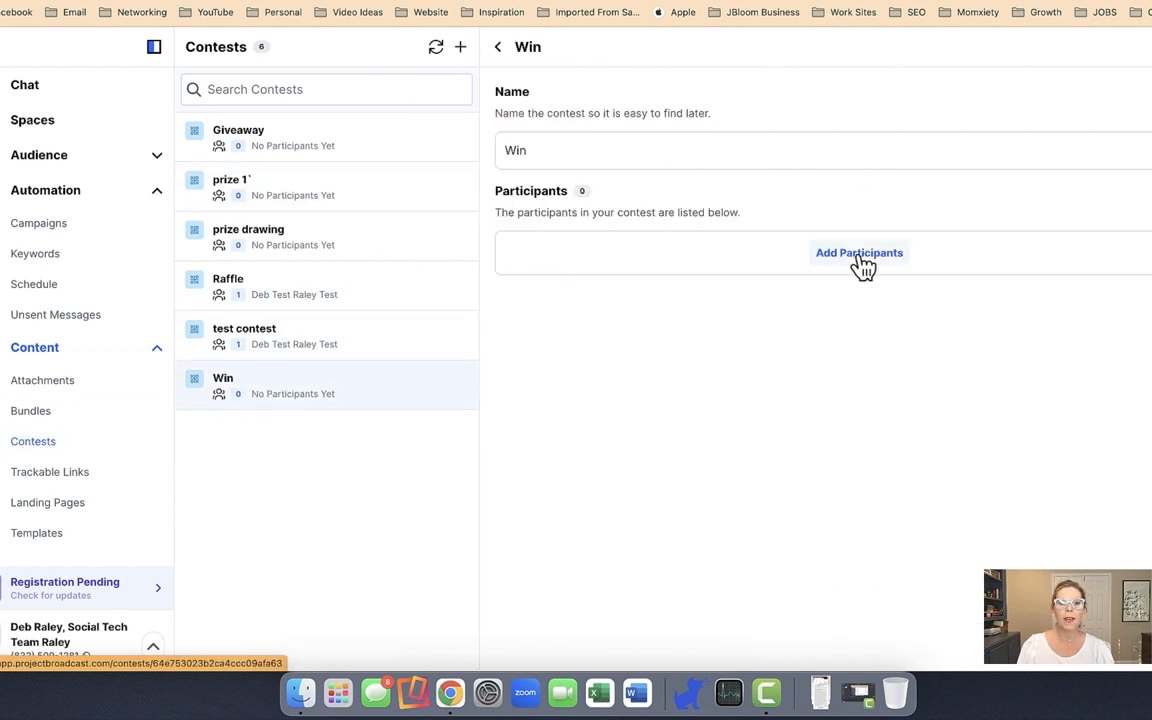
{"action": "left_click", "coordinate": [858, 252]}
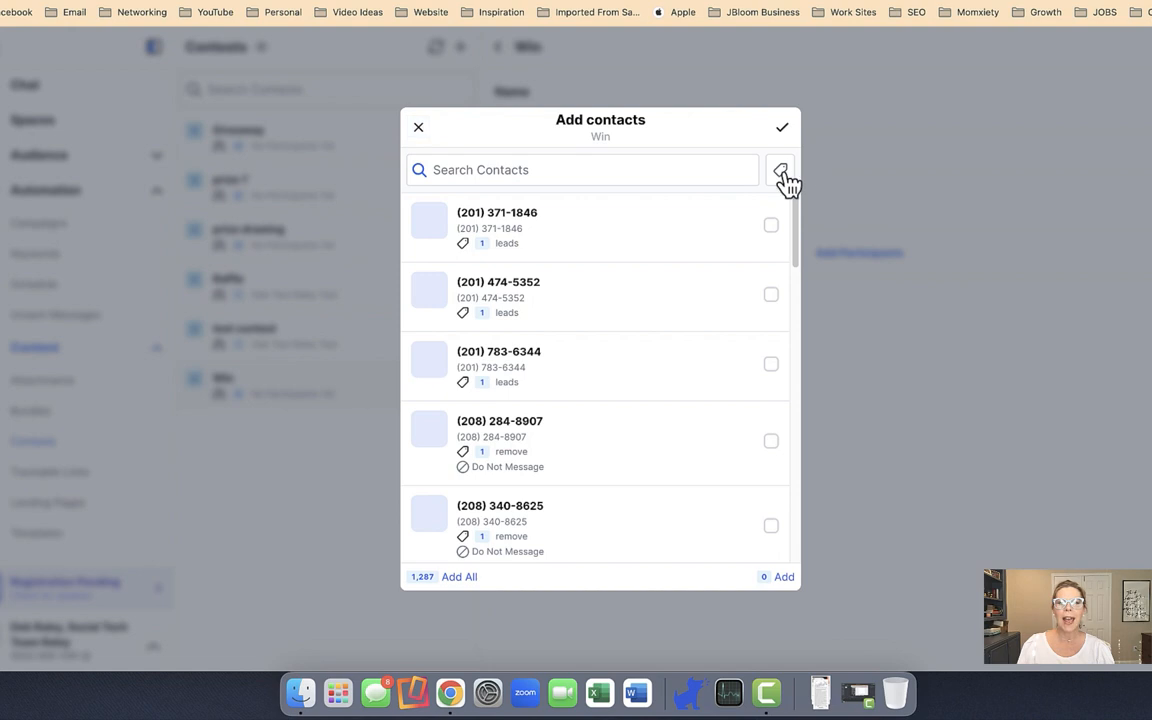
Step: Filter contacts by the 'win' tag and select the one matching contact
{"action": "left_click", "coordinate": [784, 176]}
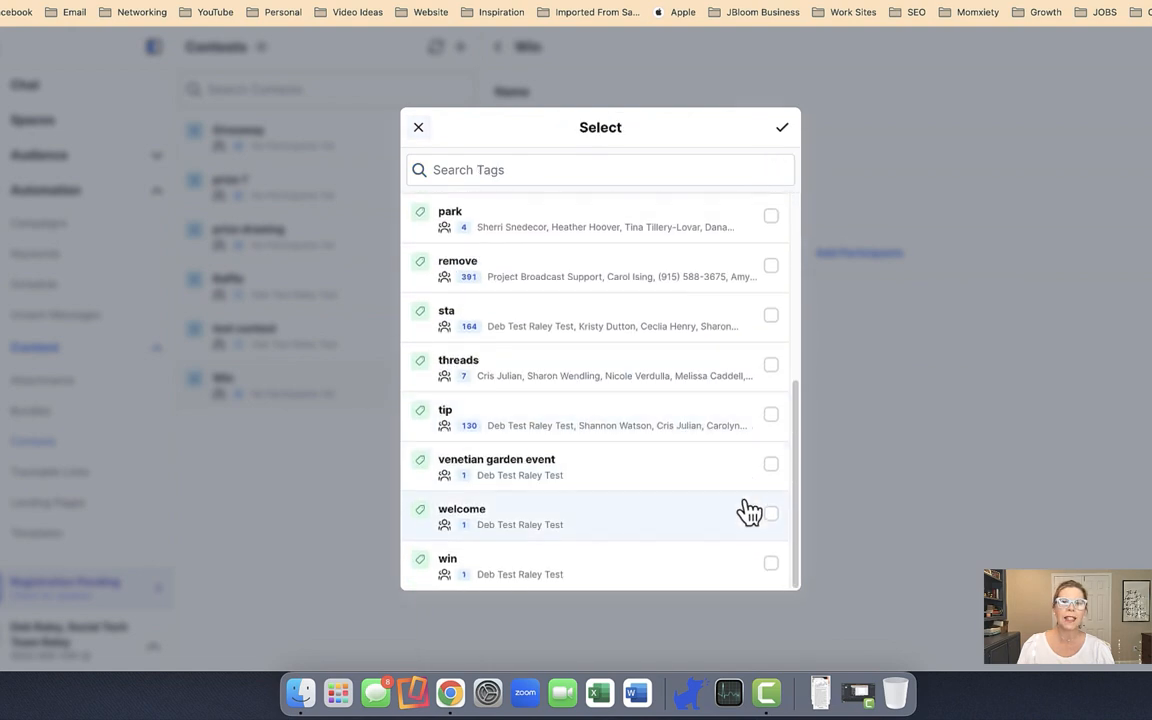
{"action": "left_click", "coordinate": [784, 128]}
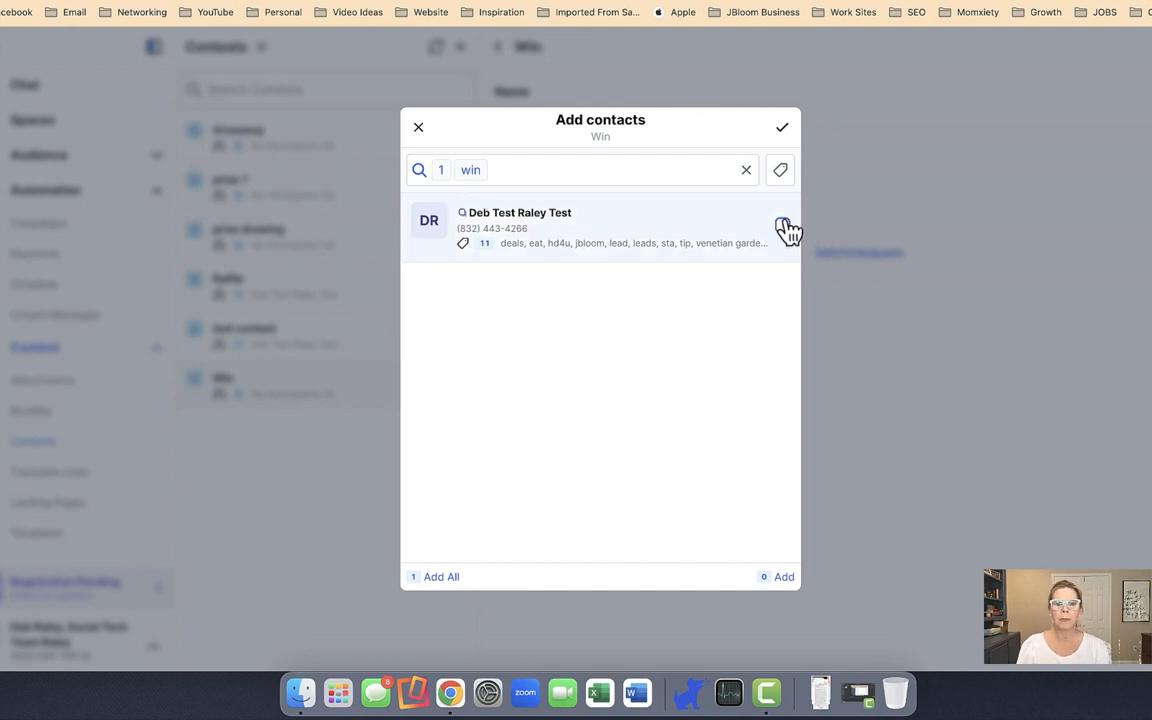
{"action": "left_click", "coordinate": [418, 128]}
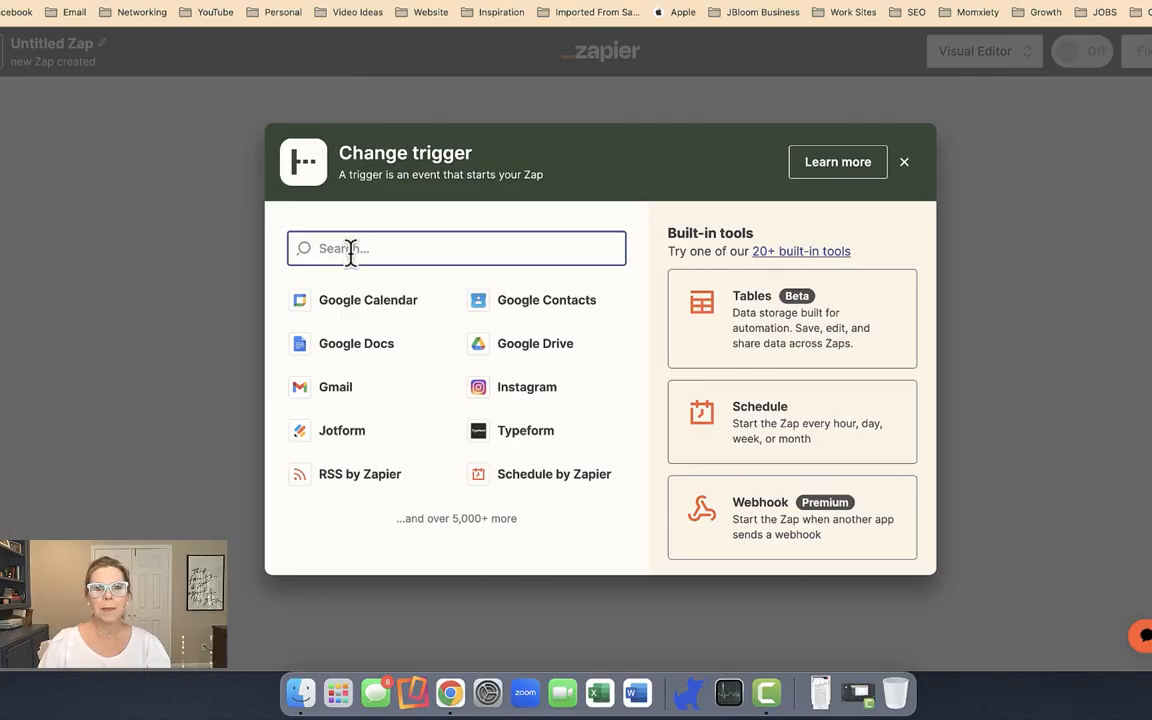
Step: Choose a Google Sheets row trigger on the New Contacts (Zapier) spreadsheet, Form Responses 1 worksheet
{"action": "type", "text": "Google"}
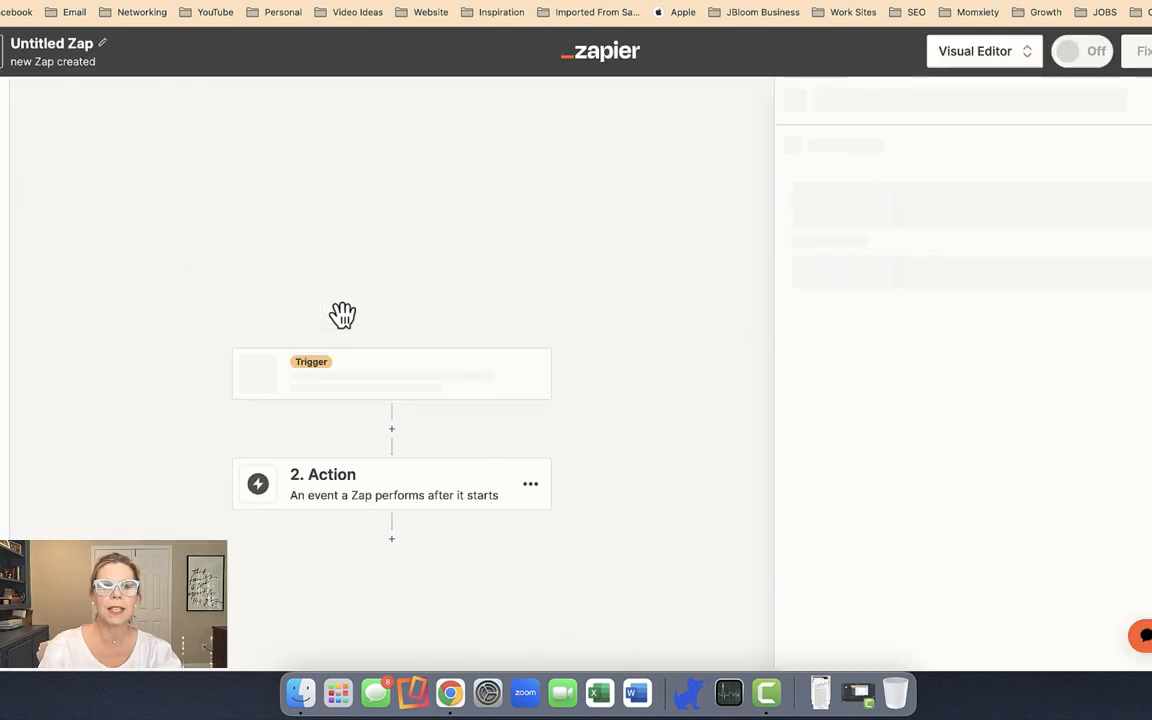
{"action": "left_click", "coordinate": [392, 374]}
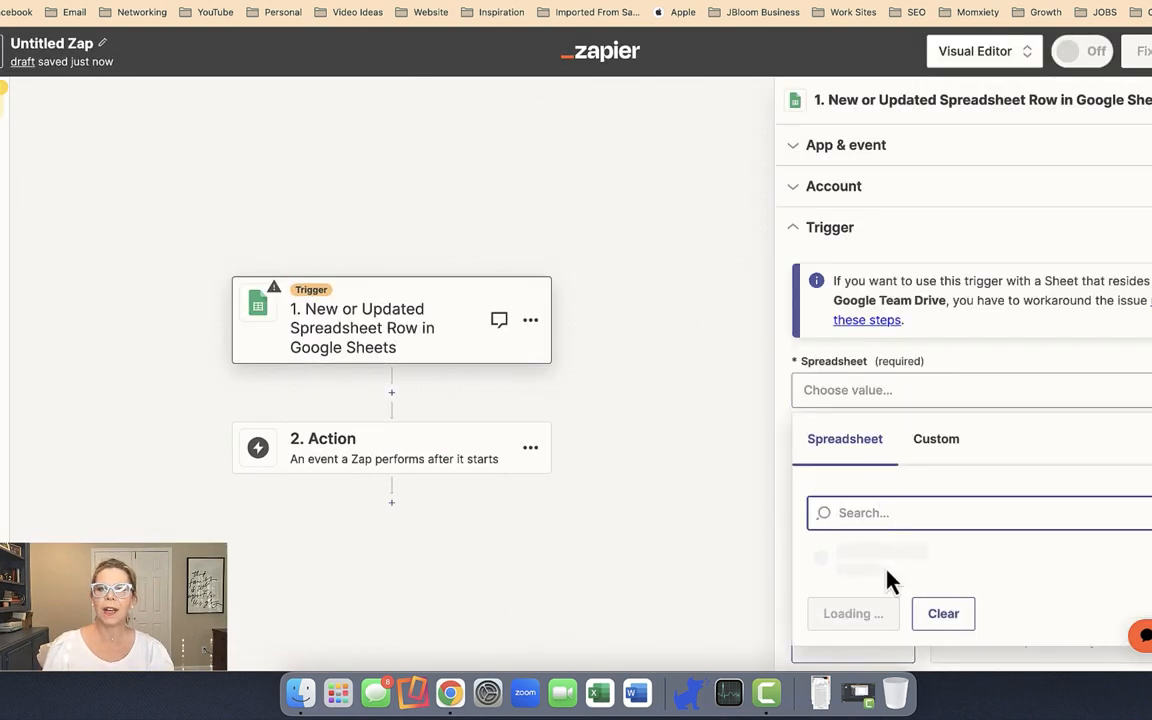
{"action": "mouse_move", "coordinate": [888, 564]}
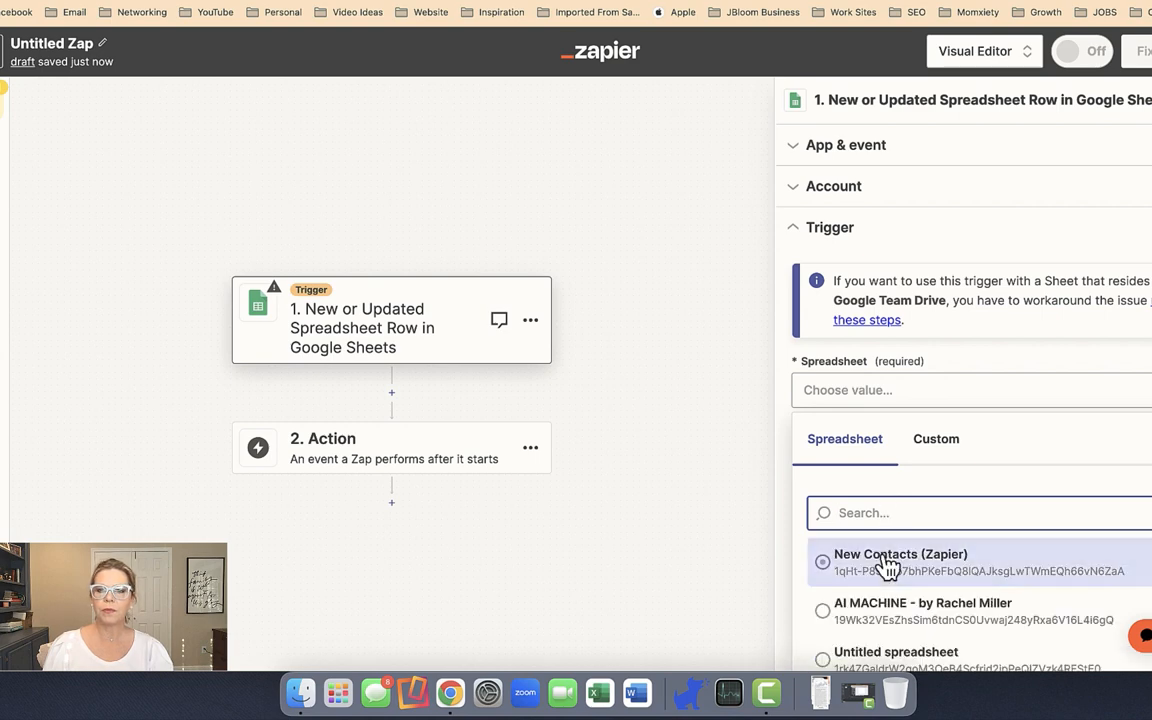
{"action": "left_click", "coordinate": [900, 562]}
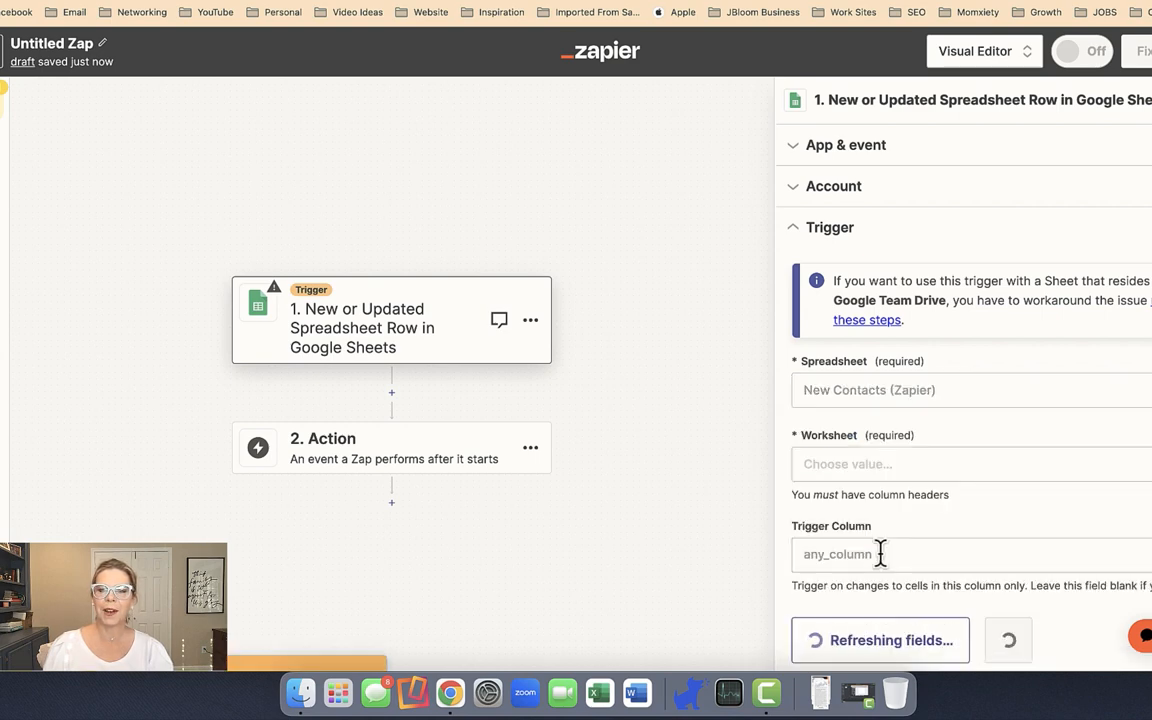
{"action": "left_click", "coordinate": [964, 464]}
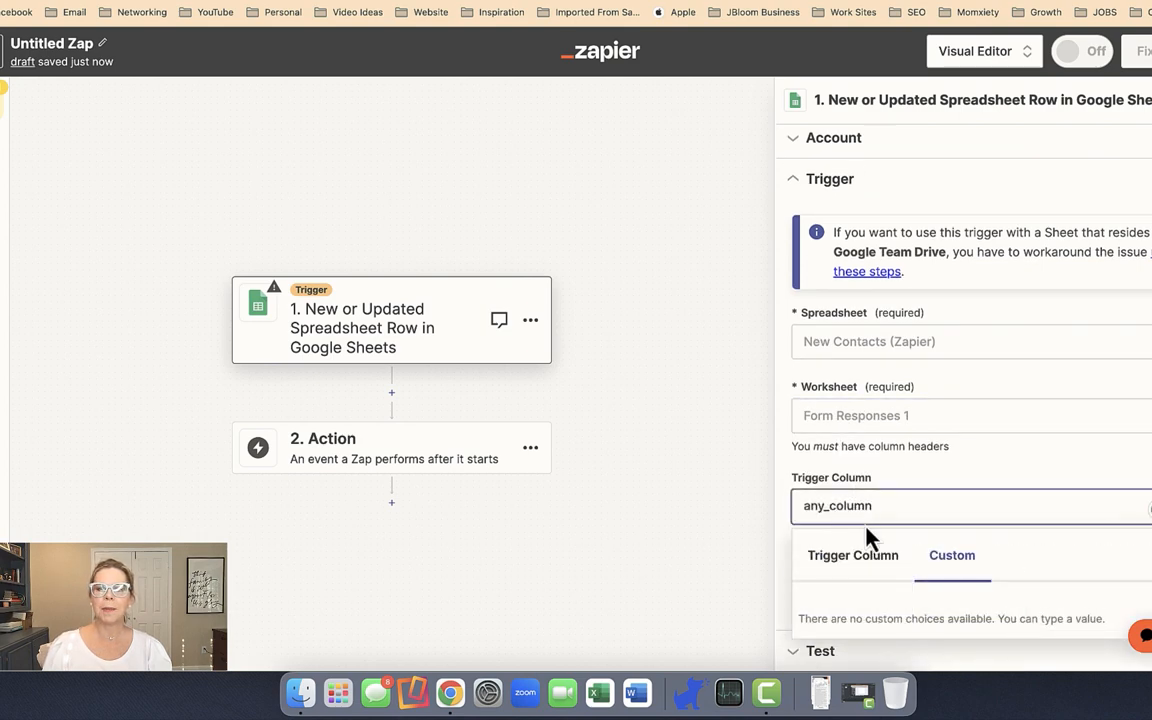
Step: Watch the Email column as the trigger column and test the trigger against the sheet
{"action": "left_click", "coordinate": [950, 504]}
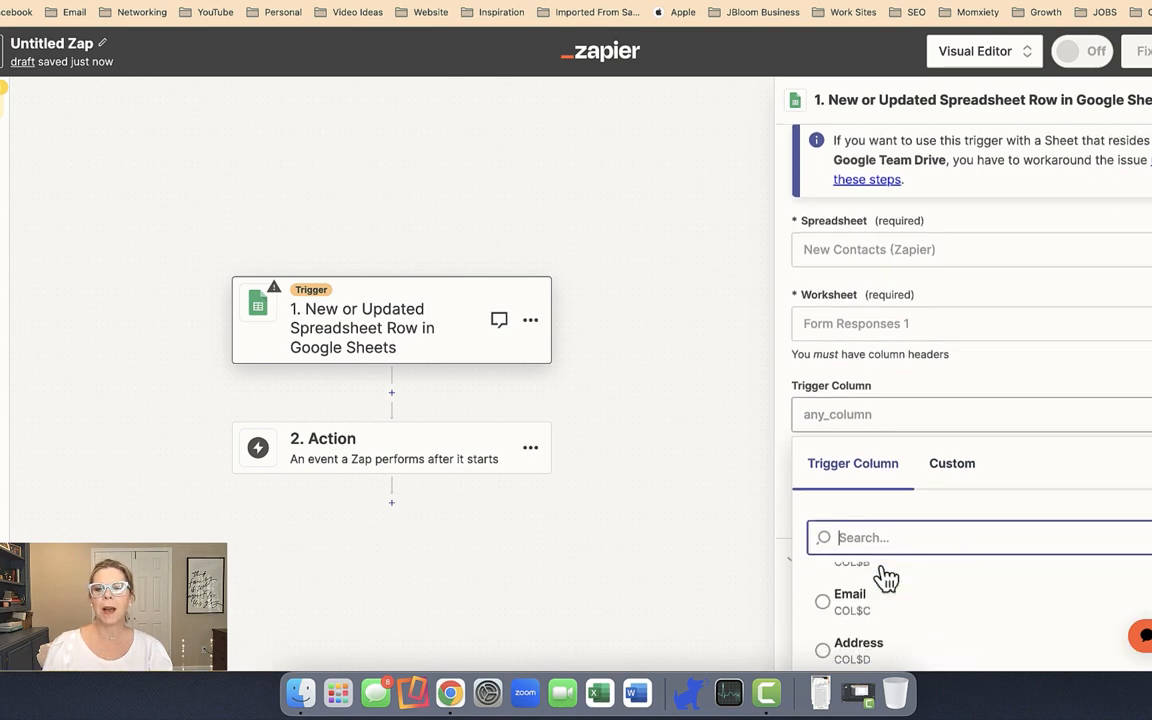
{"action": "left_click", "coordinate": [848, 594]}
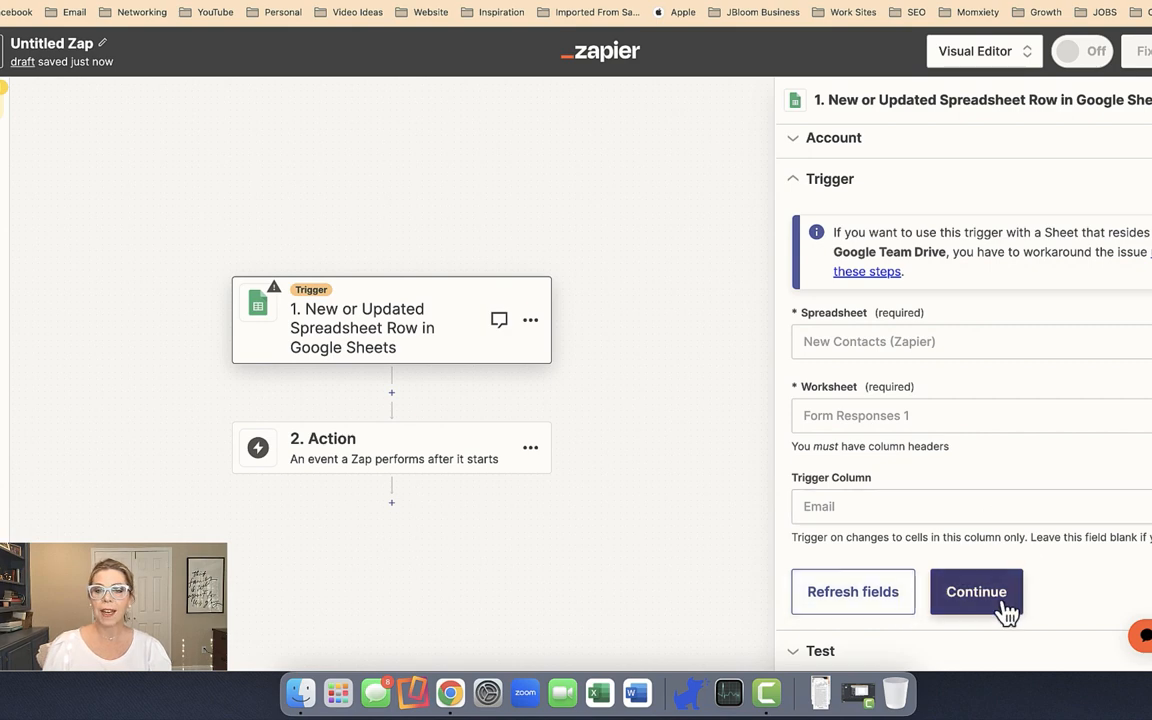
{"action": "left_click", "coordinate": [976, 592]}
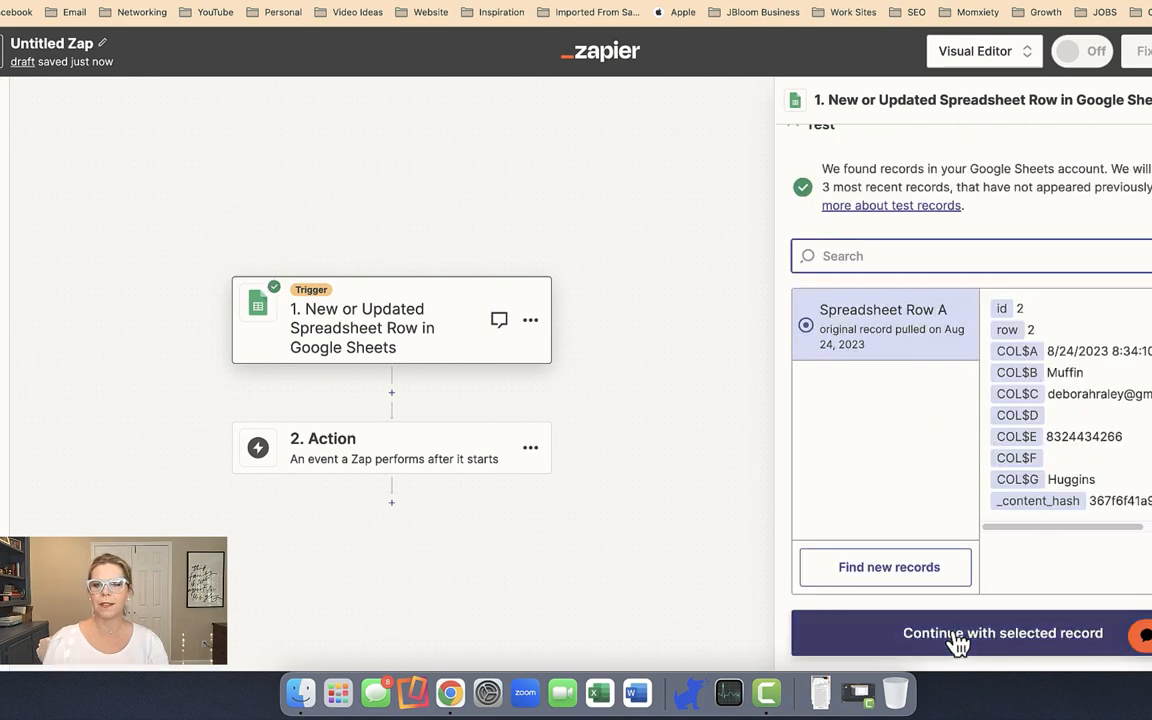
Step: Continue with the sample row and add a Flodesk Create/Update Subscriber action with Email from the sheet
{"action": "left_click", "coordinate": [322, 448]}
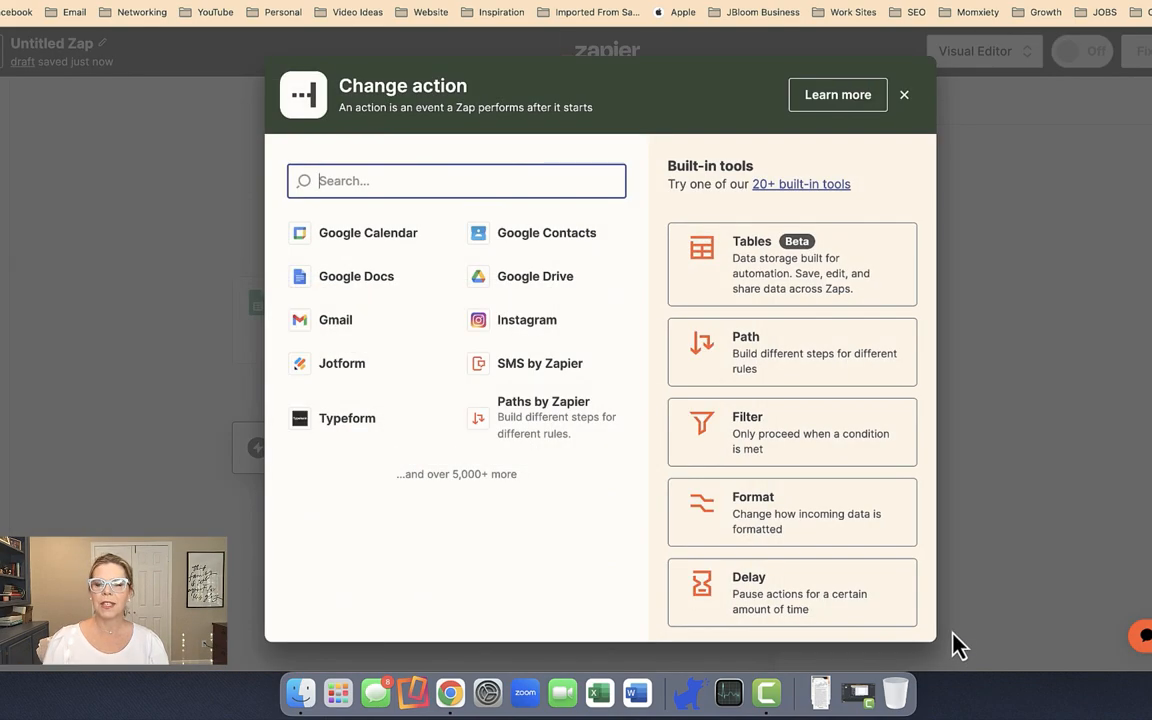
{"action": "type", "text": "flowdesk"}
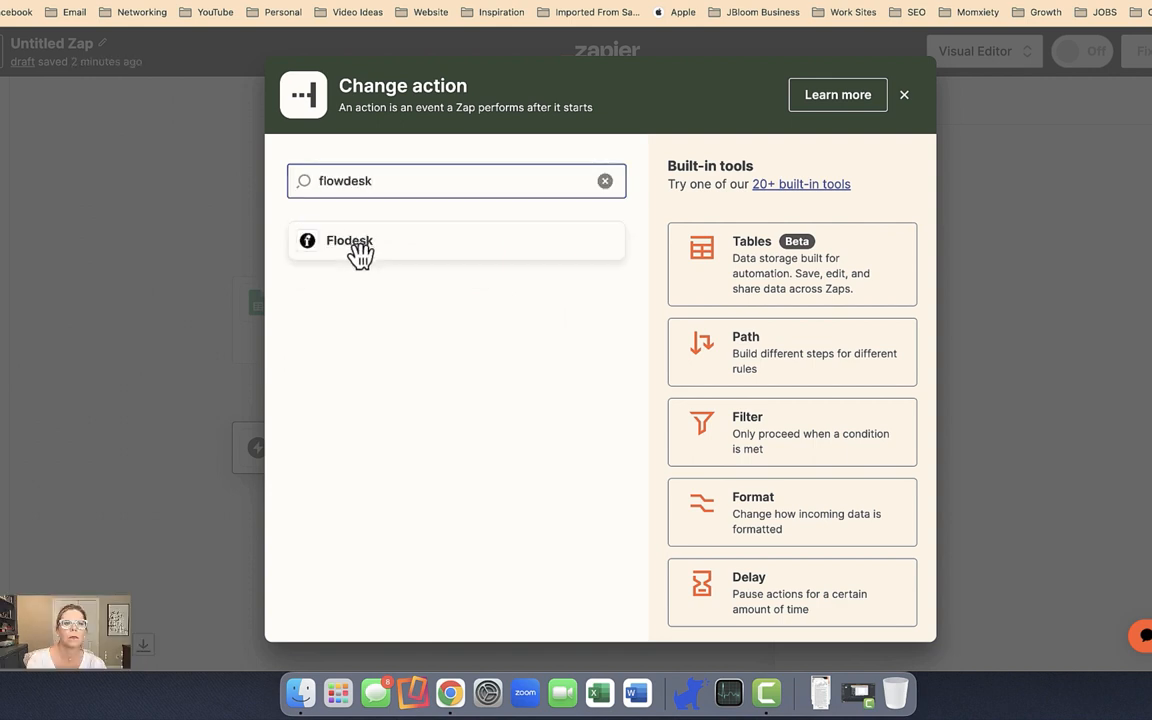
{"action": "left_click", "coordinate": [348, 240]}
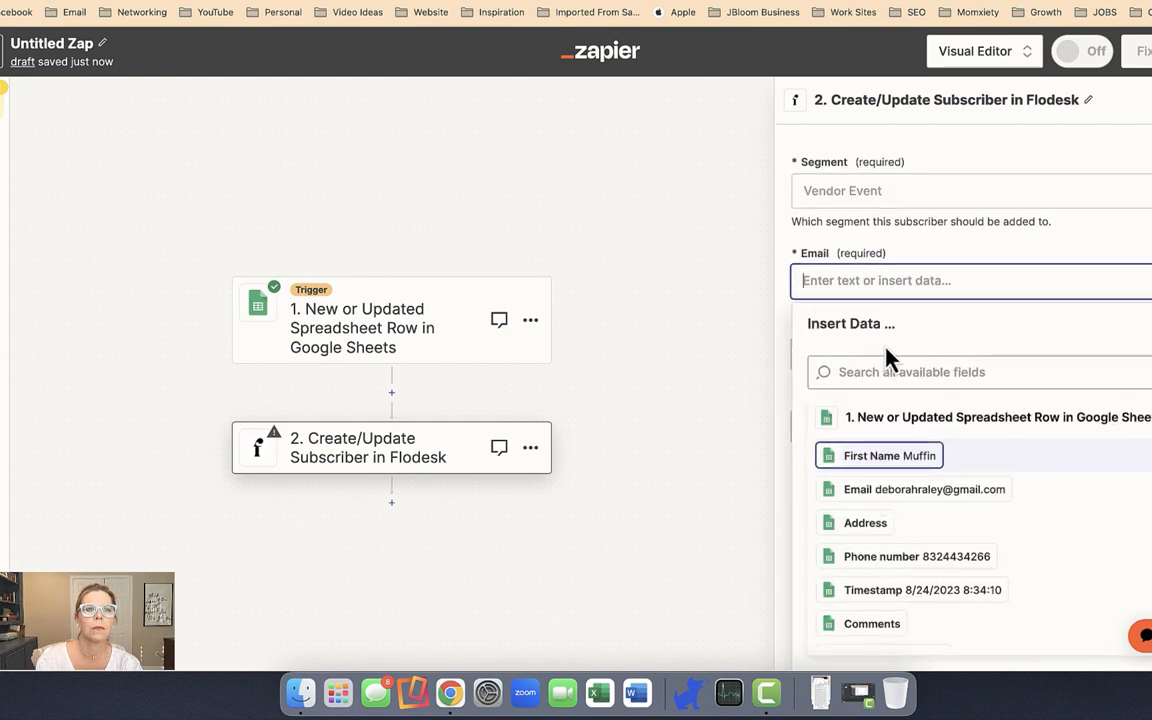
{"action": "left_click", "coordinate": [924, 488]}
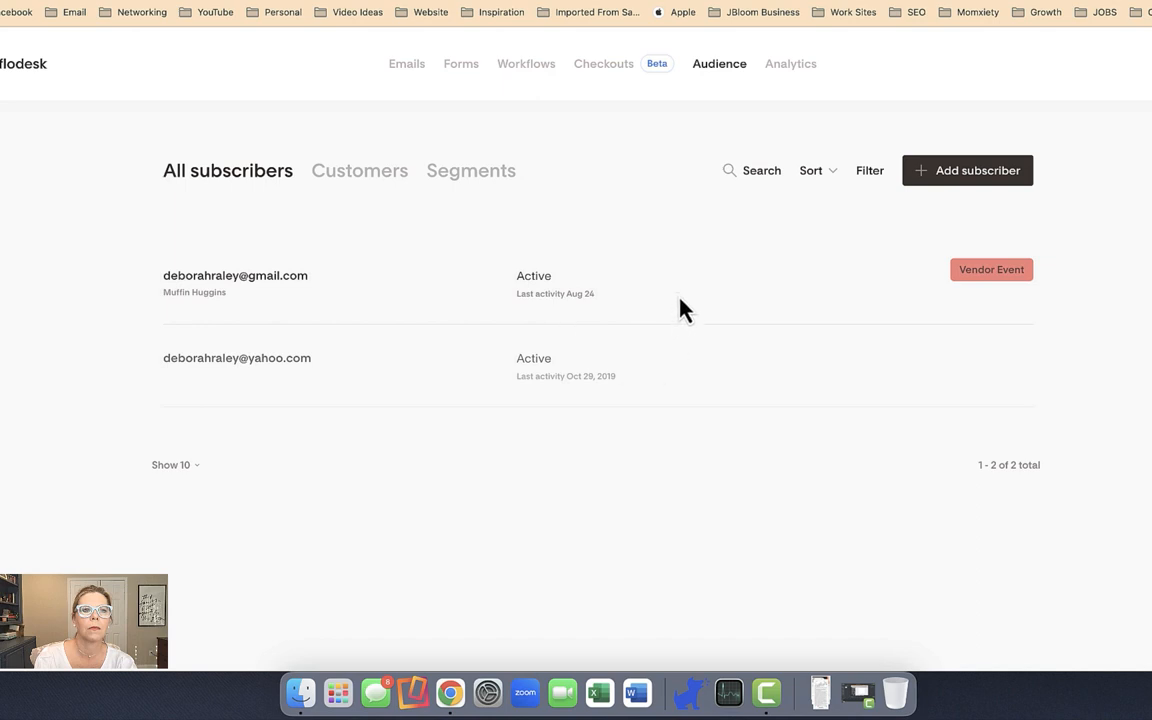
{"action": "mouse_move", "coordinate": [684, 308]}
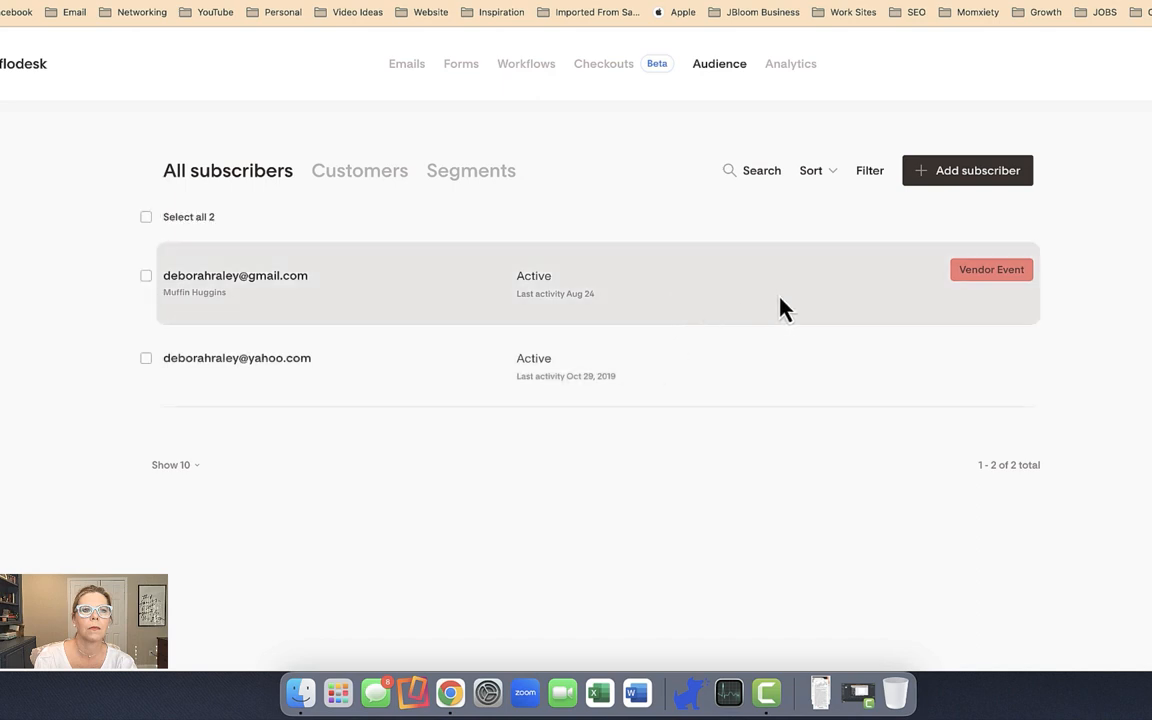